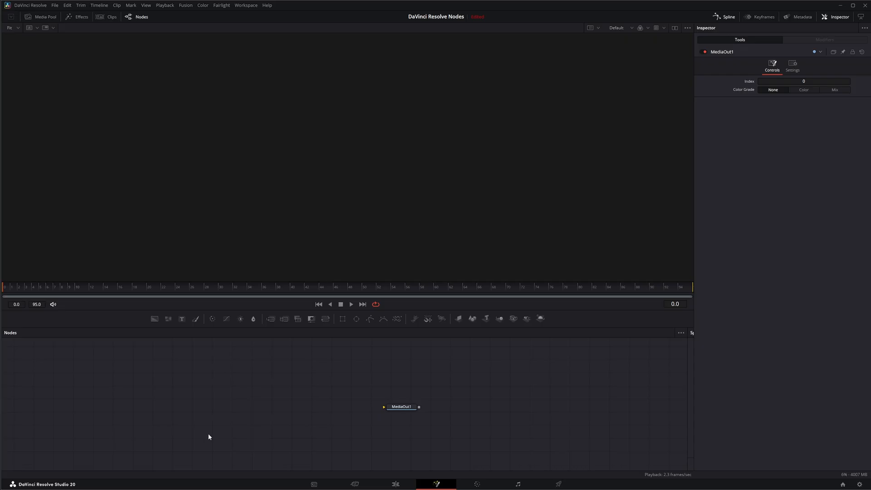
{"action": "mouse_move", "coordinate": [183, 394]}
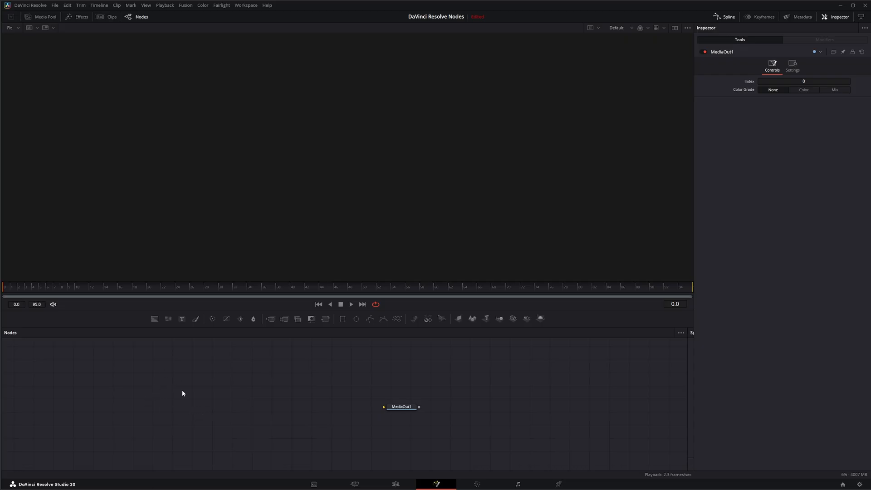
{"action": "mouse_move", "coordinate": [123, 428]}
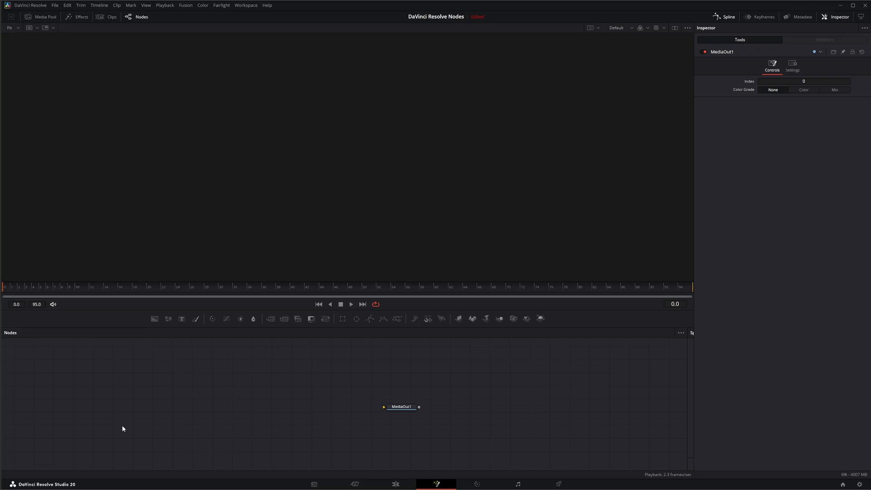
{"action": "mouse_move", "coordinate": [143, 410]}
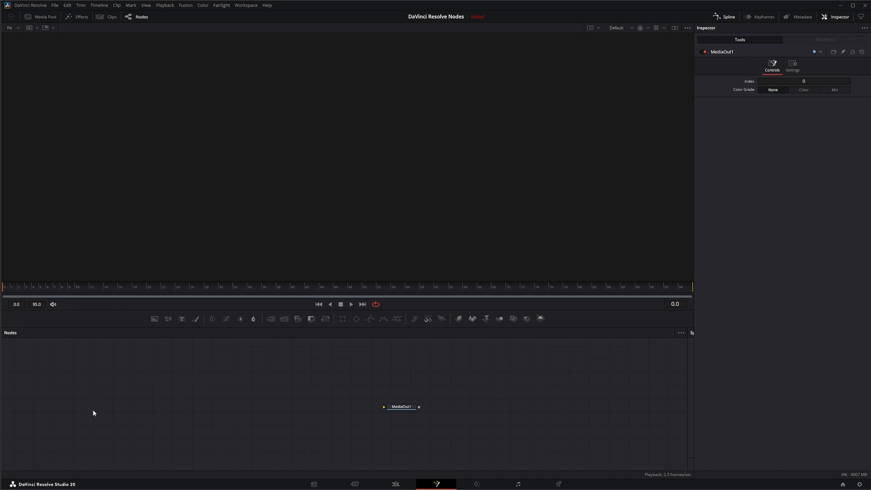
{"action": "mouse_move", "coordinate": [164, 449]}
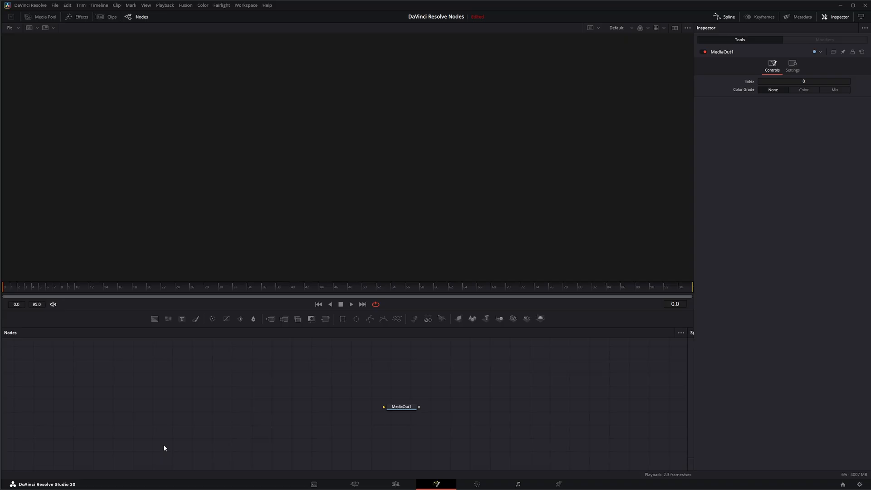
{"action": "mouse_move", "coordinate": [213, 420]}
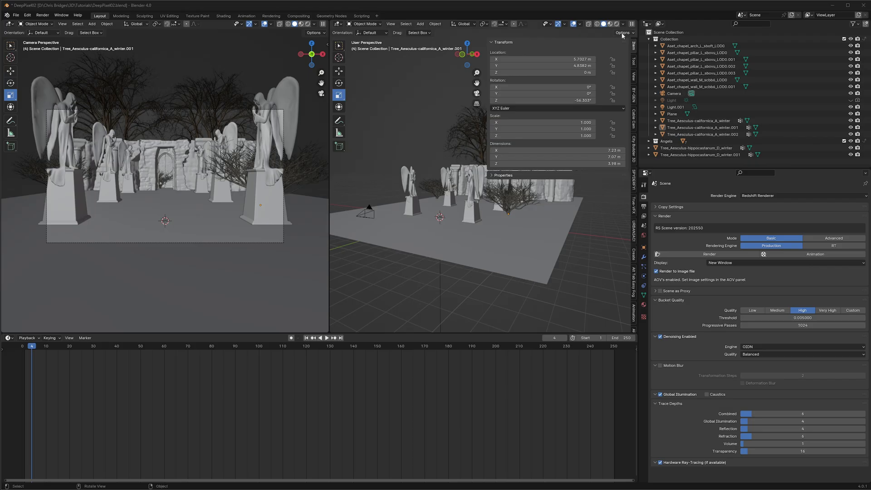
{"action": "mouse_move", "coordinate": [523, 218]}
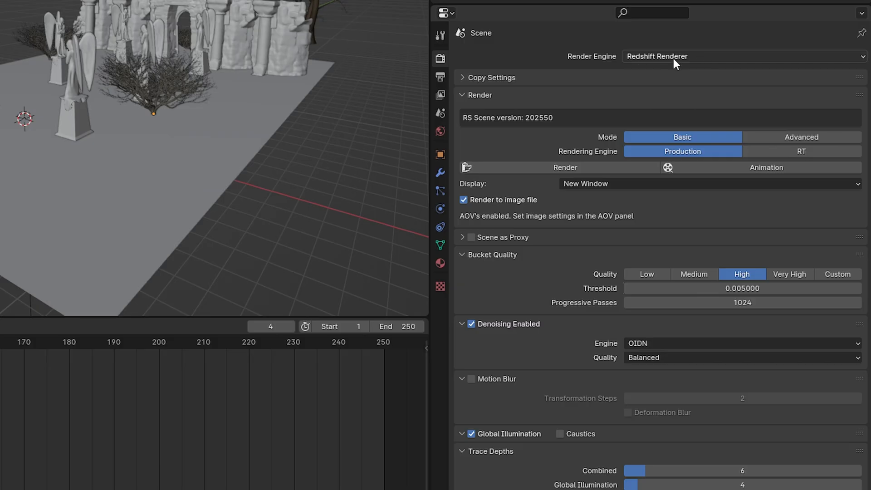
Open Blender's render engine list and keep Redshift Renderer as the engine
{"action": "left_click", "coordinate": [743, 57]}
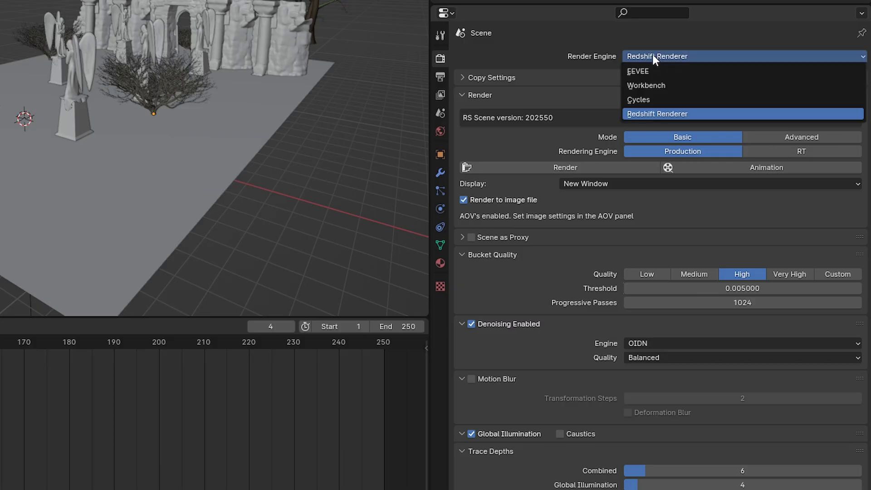
{"action": "left_click", "coordinate": [658, 114]}
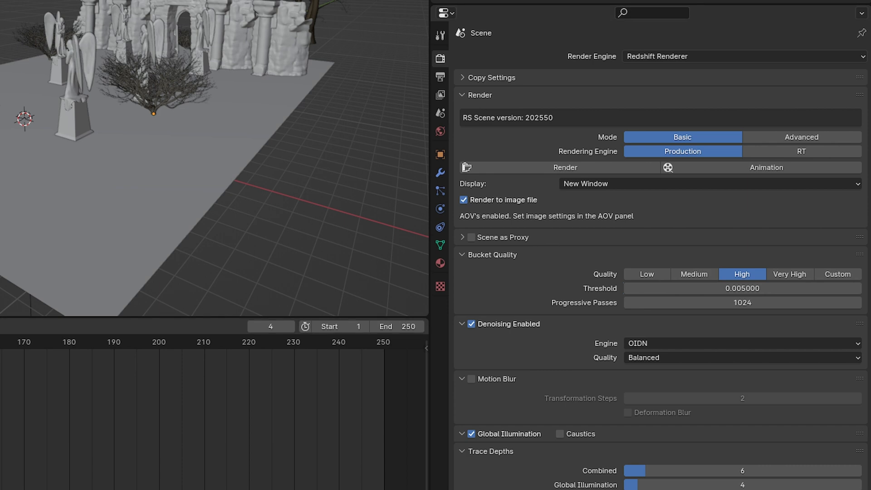
{"action": "mouse_move", "coordinate": [563, 61]}
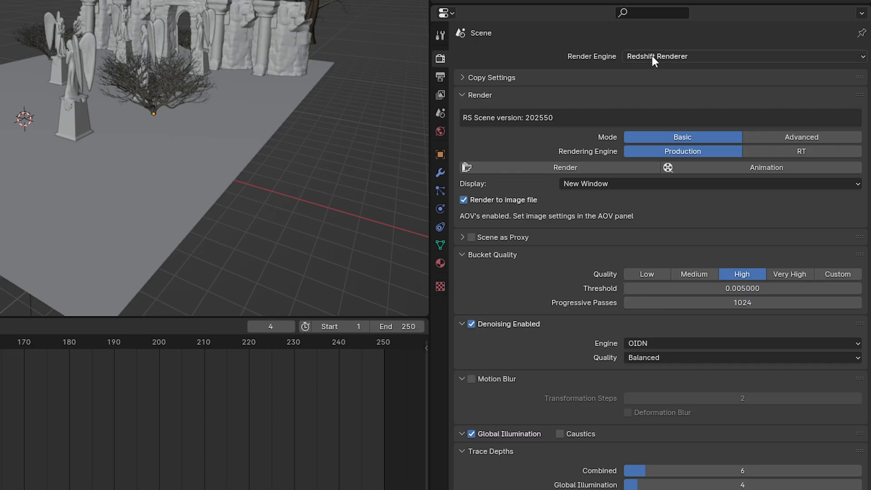
{"action": "mouse_move", "coordinate": [689, 50]}
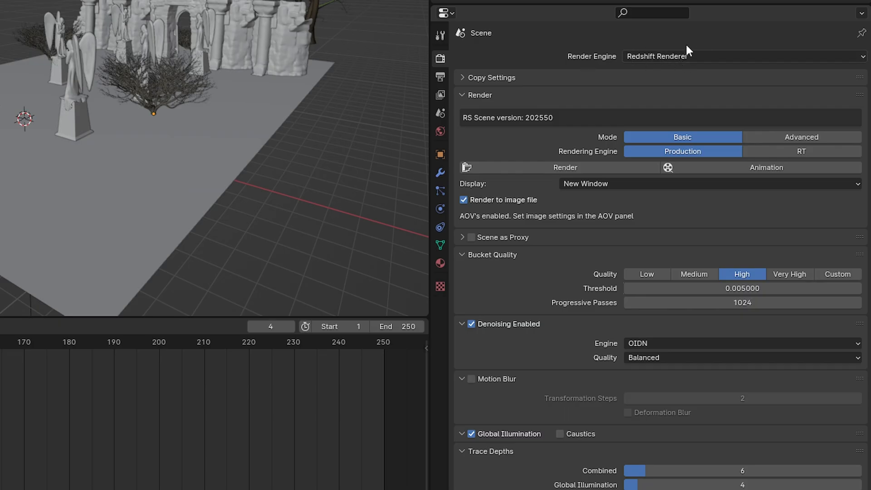
{"action": "mouse_move", "coordinate": [680, 113]}
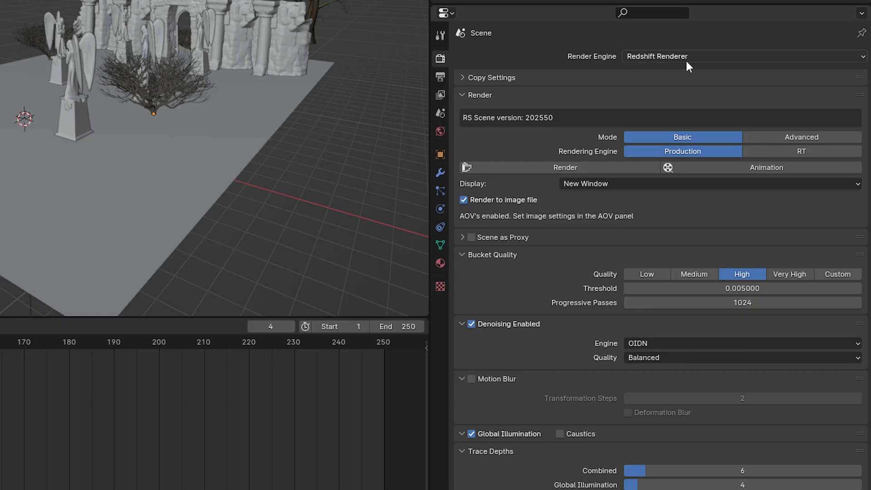
{"action": "mouse_move", "coordinate": [687, 92]}
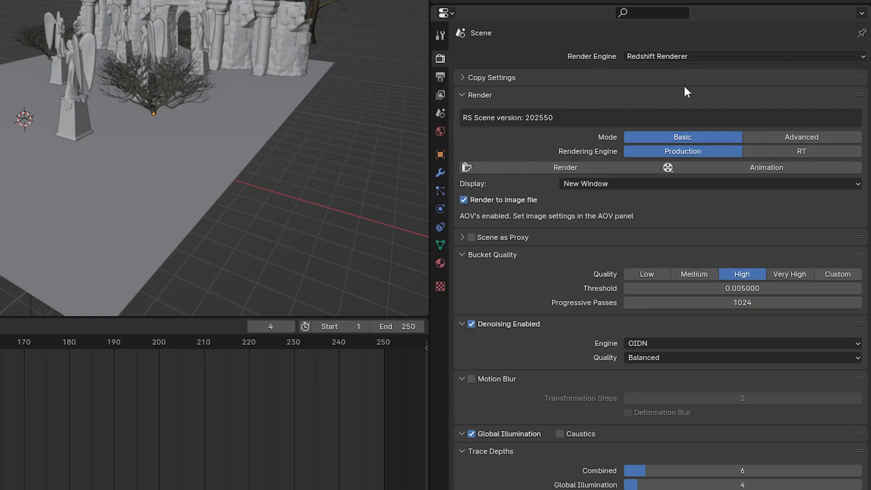
{"action": "mouse_move", "coordinate": [722, 56]}
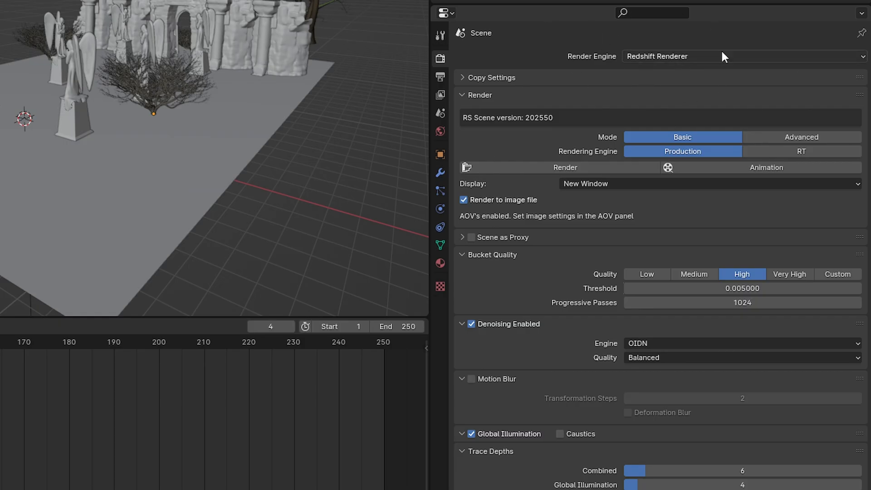
{"action": "mouse_move", "coordinate": [645, 64]}
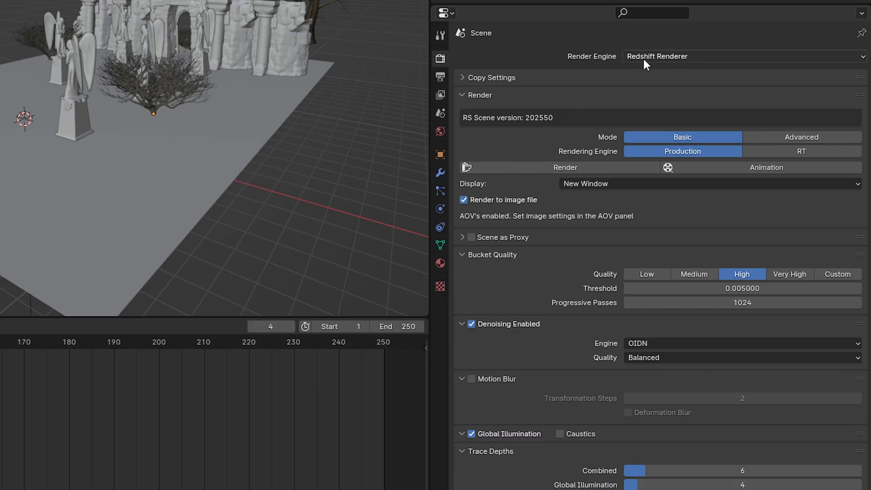
Show the view layer's Redshift AOV settings down to AOV Processing with Enable Deep Output
{"action": "left_click", "coordinate": [440, 94]}
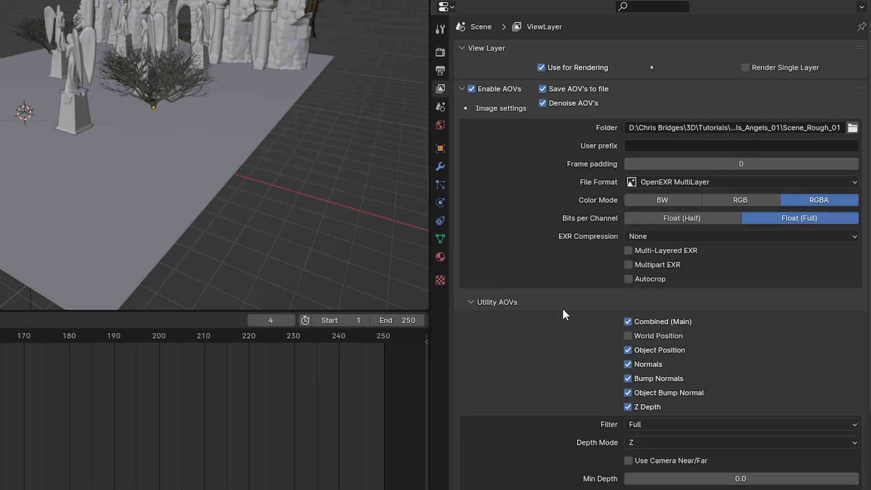
{"action": "scroll", "scroll_direction": "down", "scroll_amount": 3}
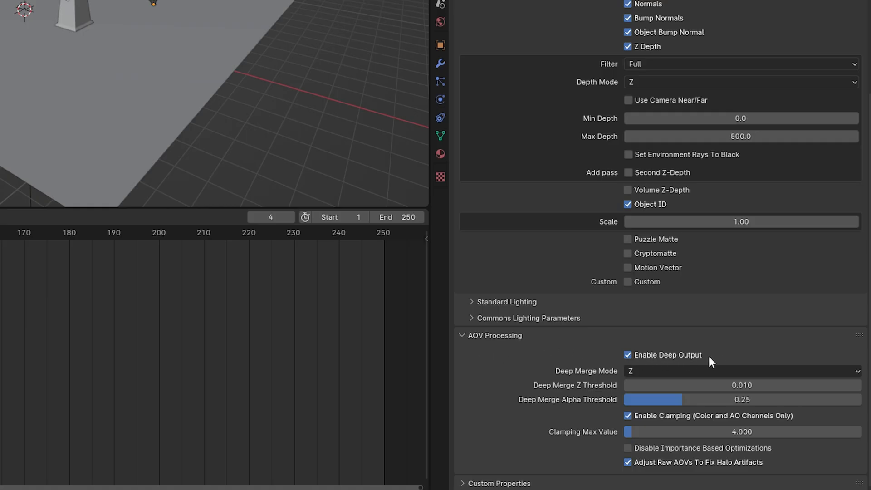
{"action": "mouse_move", "coordinate": [624, 369]}
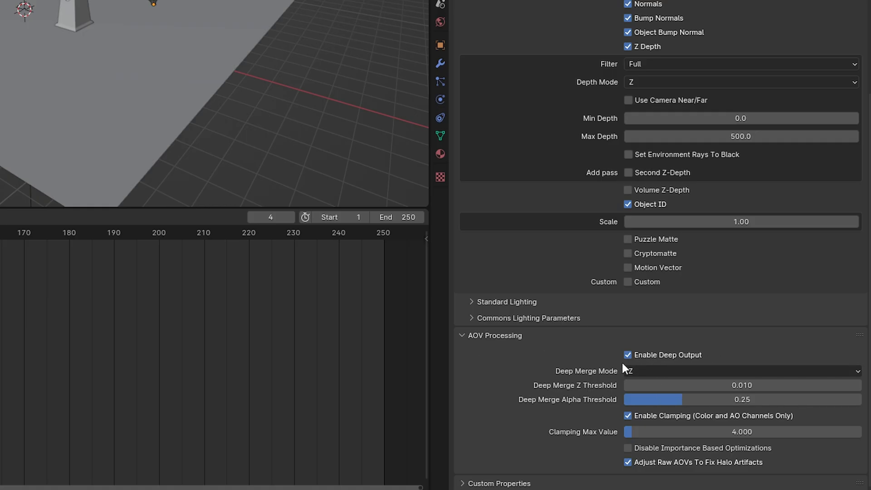
{"action": "mouse_move", "coordinate": [618, 419]}
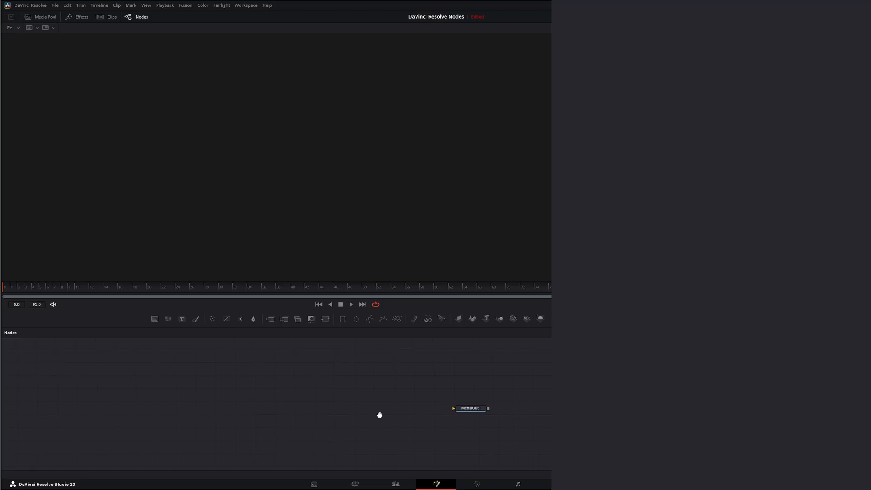
Add a Loader reading Scene_Rough_01_Scene_ViewLayer_Deep_004.exr and position it in the node graph
{"action": "type", "text": "loa"}
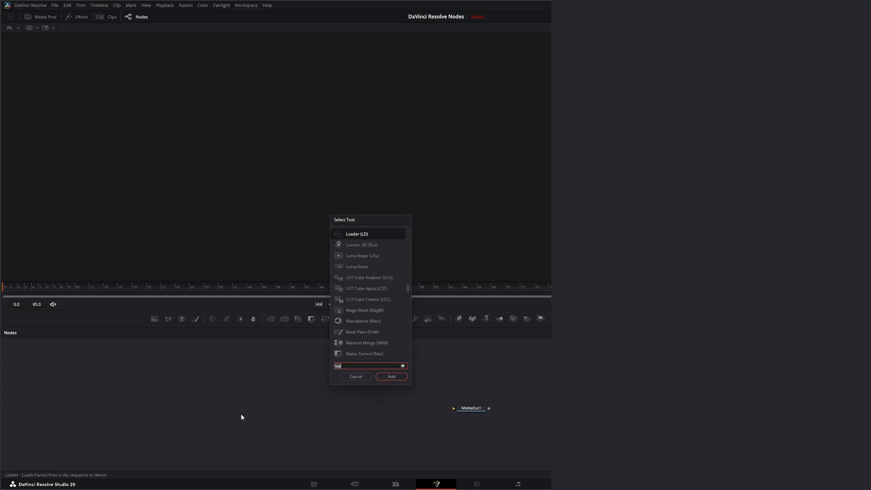
{"action": "left_click", "coordinate": [391, 376]}
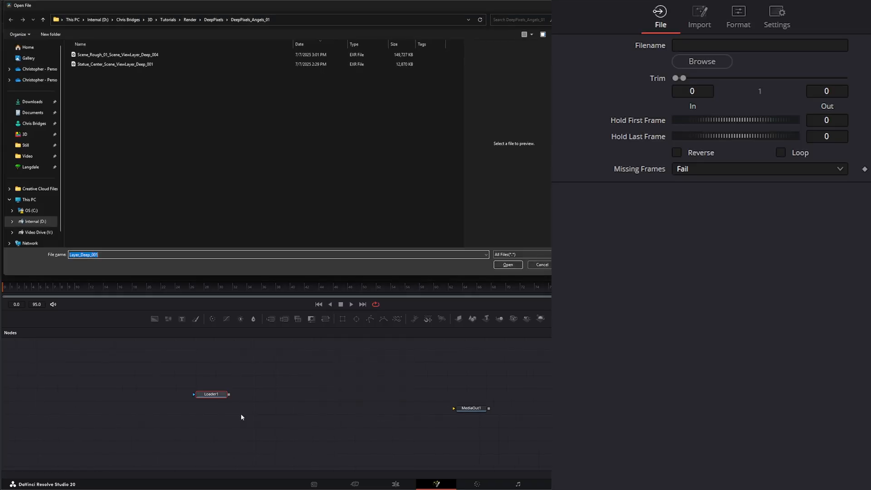
{"action": "left_click", "coordinate": [507, 265]}
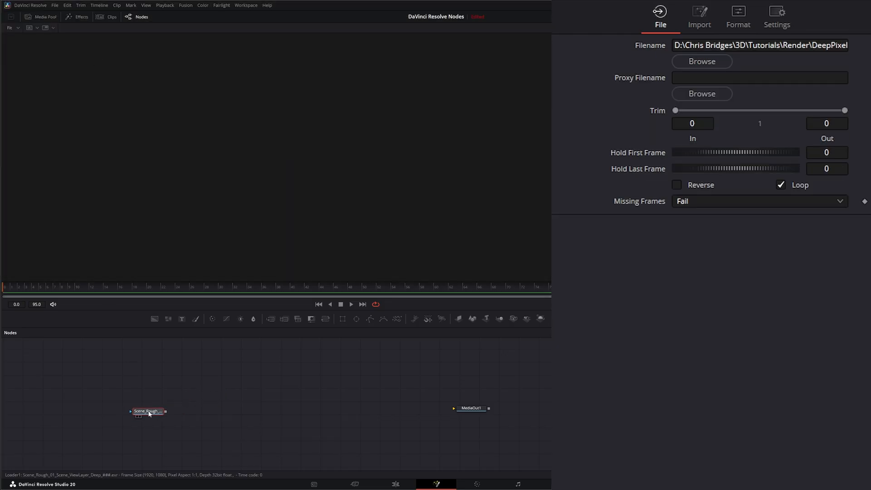
{"action": "left_click", "coordinate": [148, 411]}
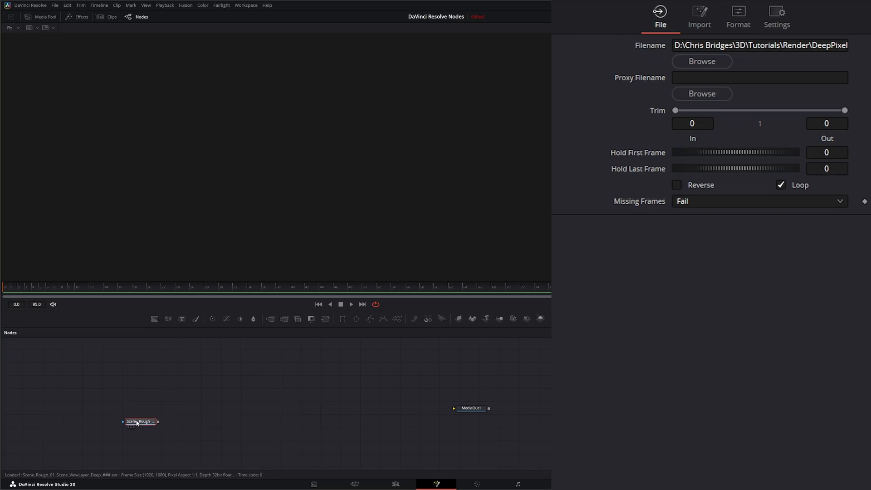
{"action": "left_click_drag", "start_coordinate": [141, 421], "coordinate": [148, 418]}
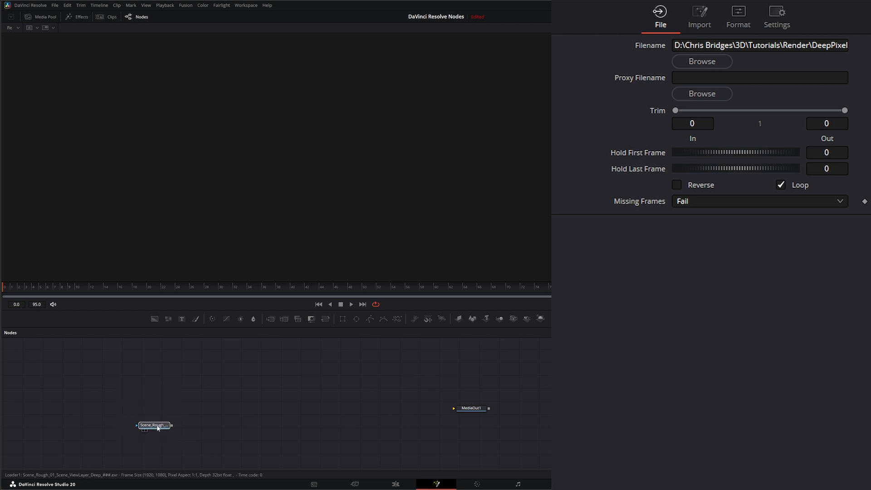
{"action": "left_click_drag", "start_coordinate": [154, 425], "coordinate": [176, 428]}
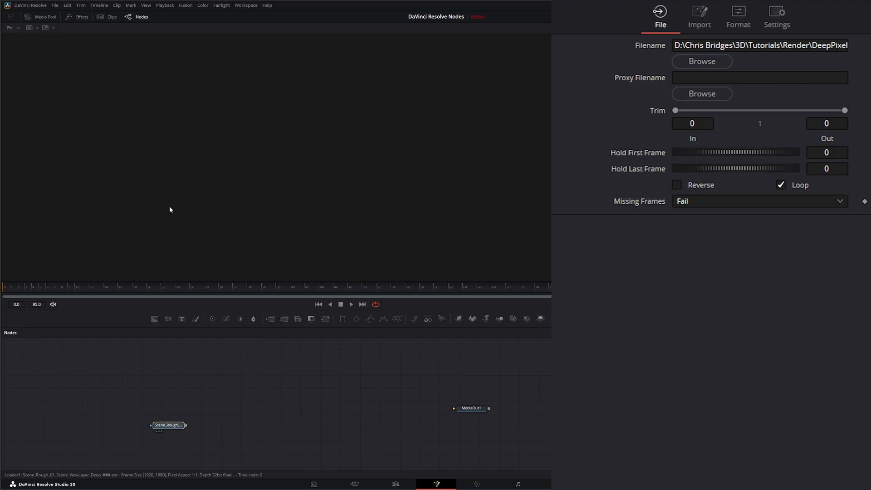
View the Scene_Rough loader and toggle its Image Output Mode, ending on Deep Image
{"action": "left_click", "coordinate": [168, 425]}
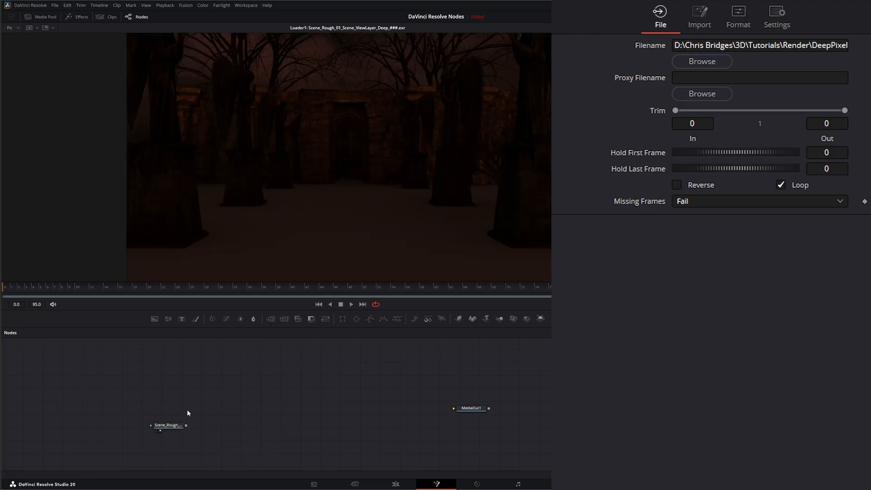
{"action": "left_click", "coordinate": [168, 425]}
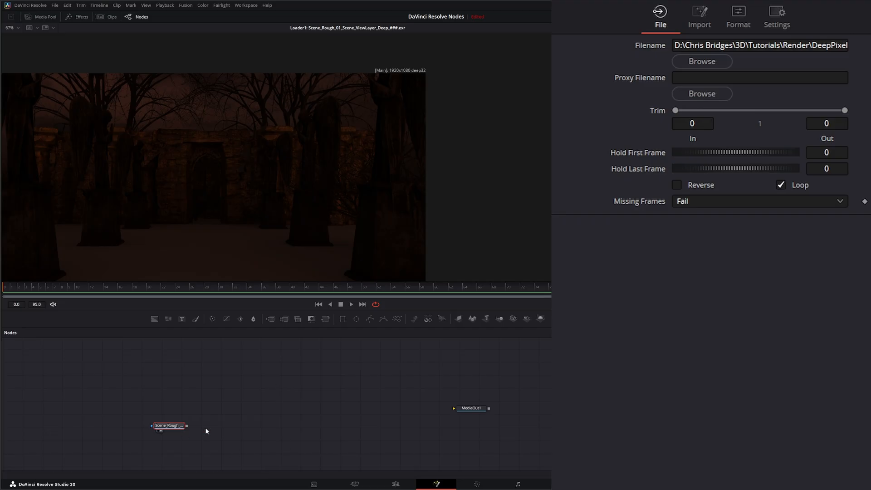
{"action": "left_click", "coordinate": [738, 14]}
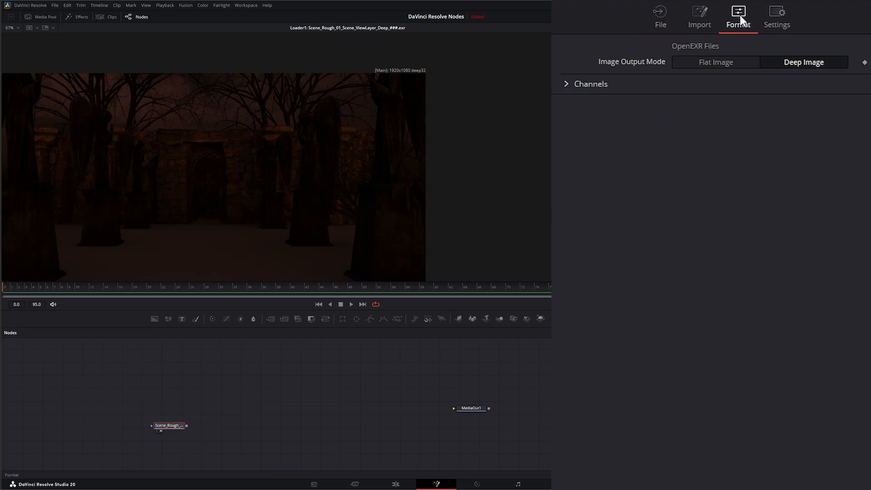
{"action": "left_click", "coordinate": [715, 62]}
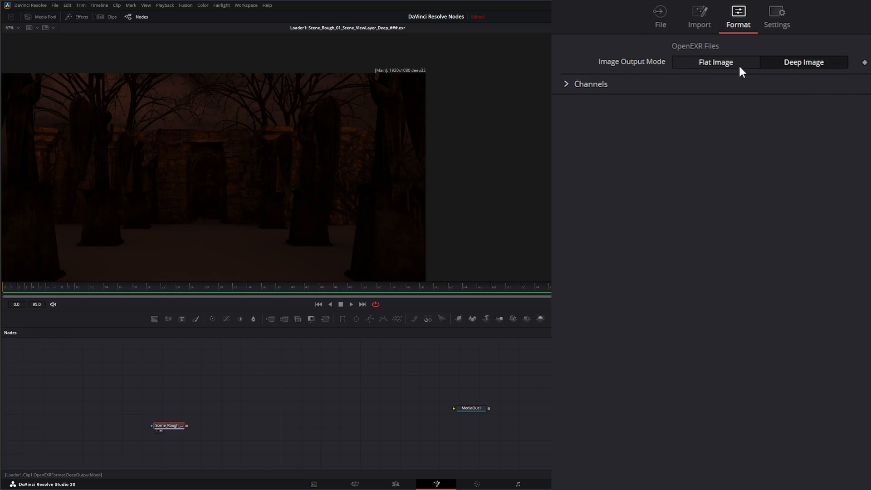
{"action": "left_click", "coordinate": [803, 61]}
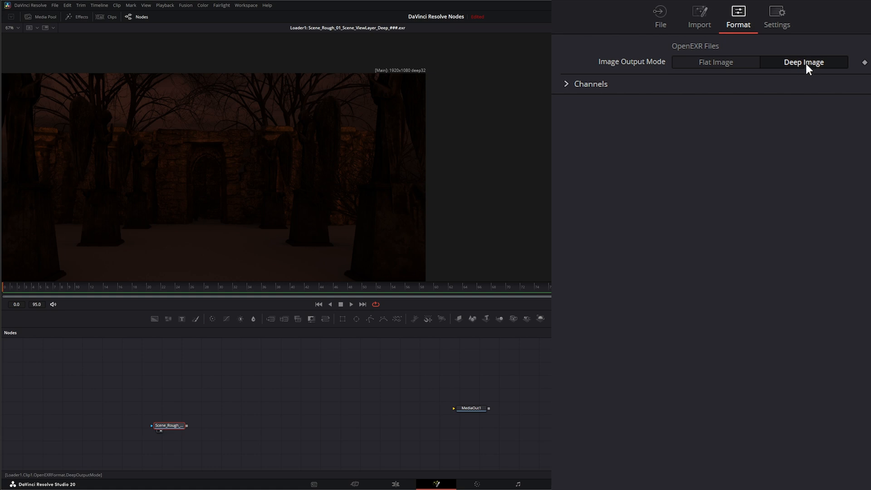
{"action": "left_click", "coordinate": [716, 62]}
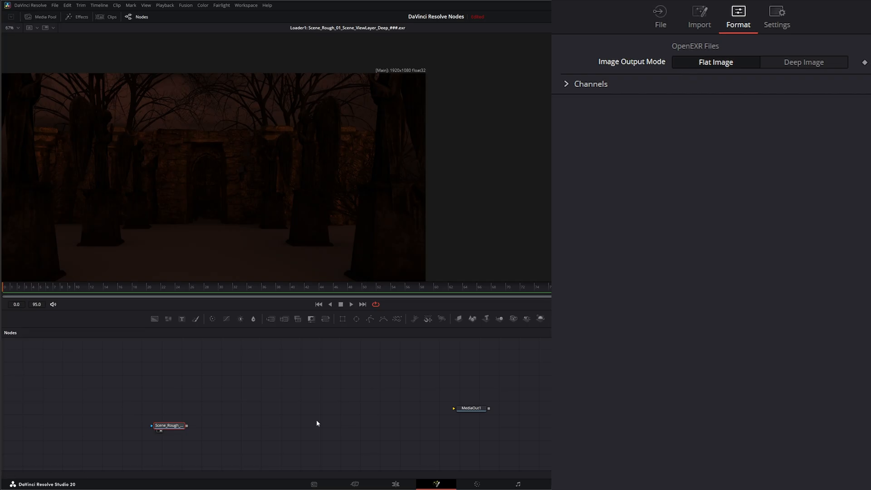
{"action": "left_click", "coordinate": [803, 61]}
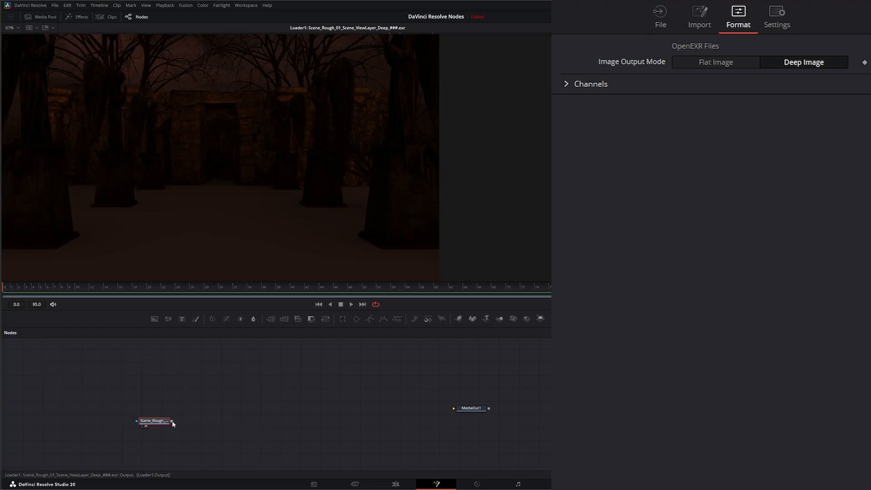
Add a Gamut1 node beside the Scene_Rough loader and space the nodes apart
{"action": "left_click_drag", "start_coordinate": [154, 421], "coordinate": [133, 427]}
{"action": "type", "text": "loa"}
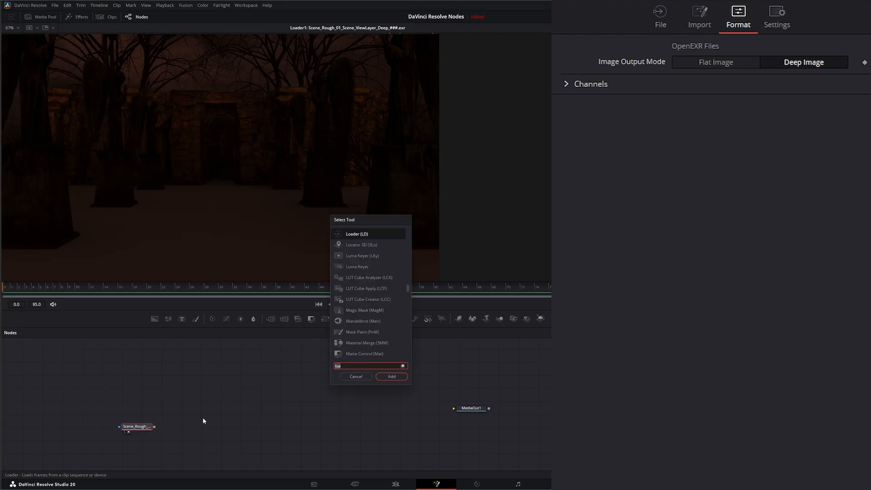
{"action": "left_click", "coordinate": [391, 377]}
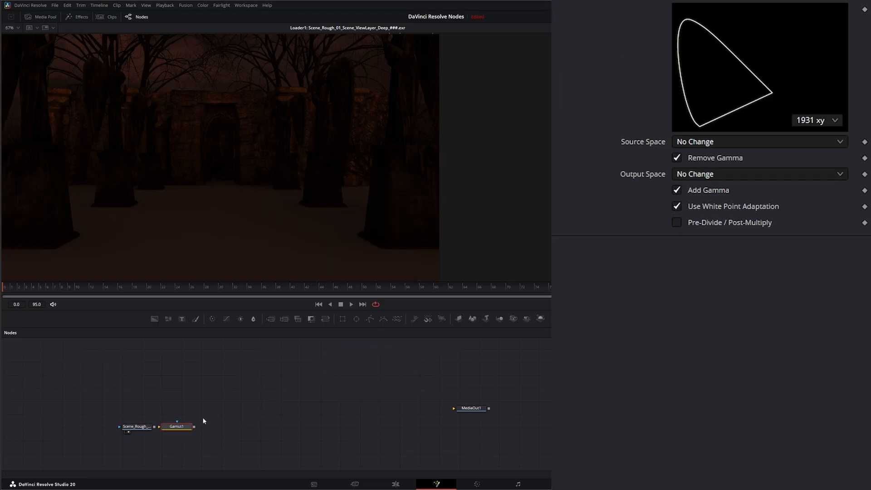
{"action": "left_click", "coordinate": [178, 427]}
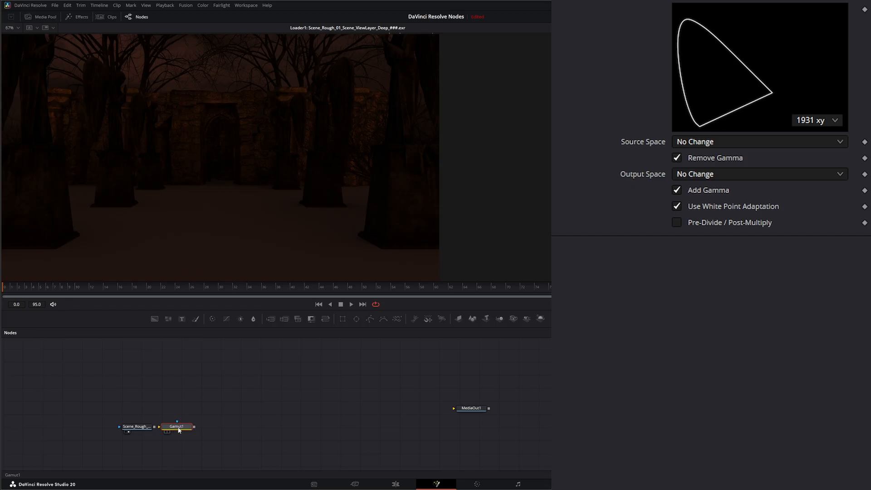
{"action": "left_click", "coordinate": [144, 427]}
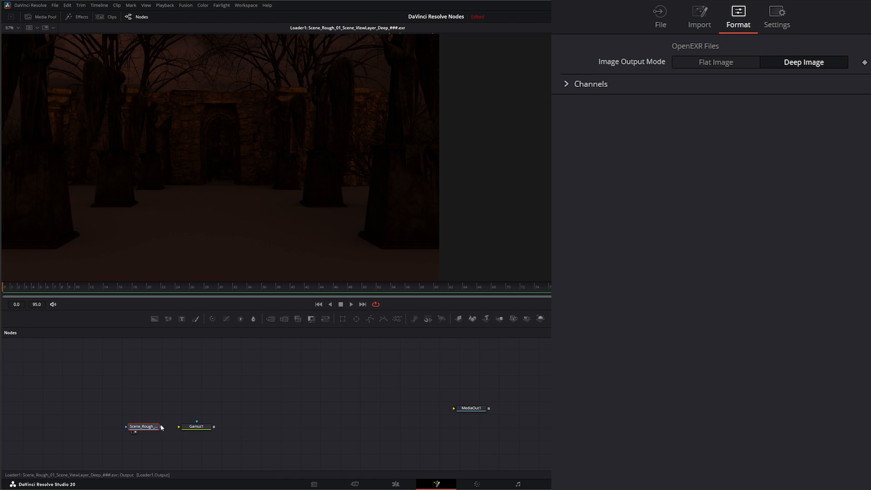
{"action": "mouse_move", "coordinate": [674, 126]}
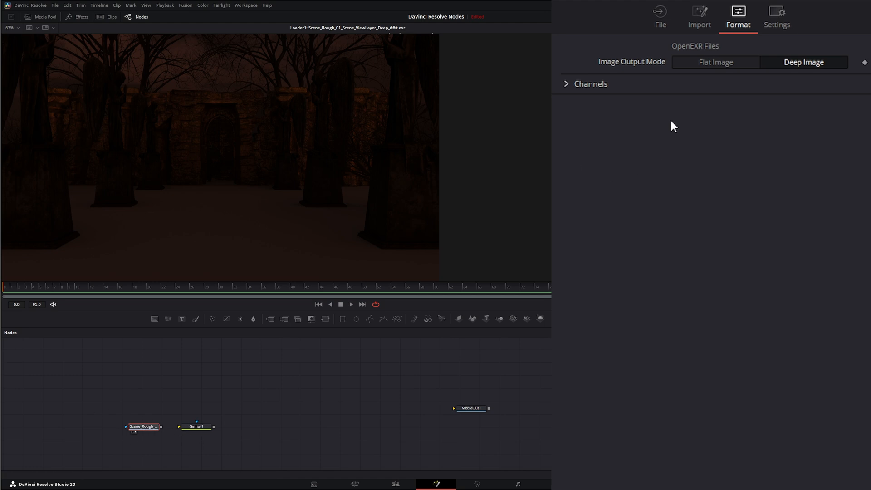
Set the loader to Flat Image, connect it into Gamut1, and output sRGB
{"action": "left_click", "coordinate": [715, 61]}
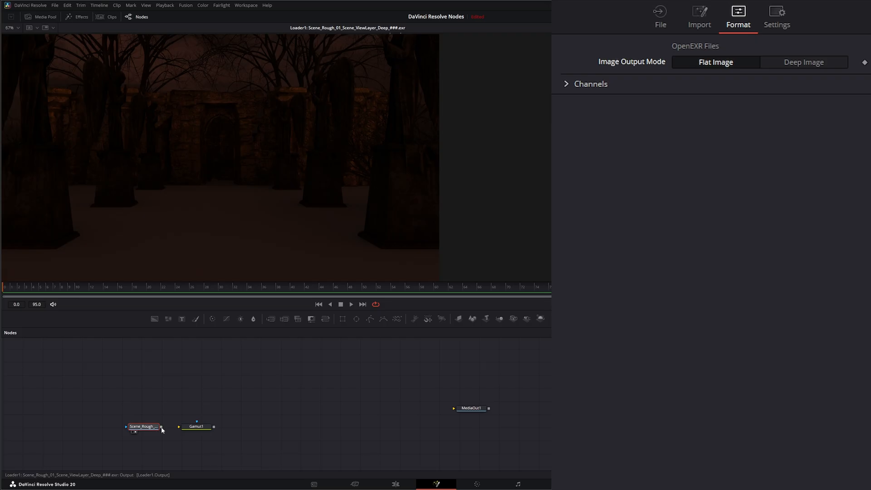
{"action": "left_click", "coordinate": [196, 426]}
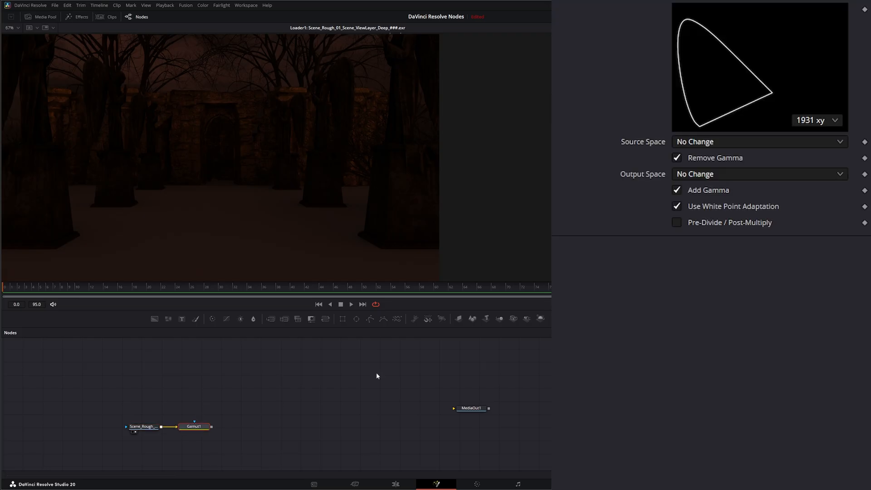
{"action": "left_click", "coordinate": [757, 174]}
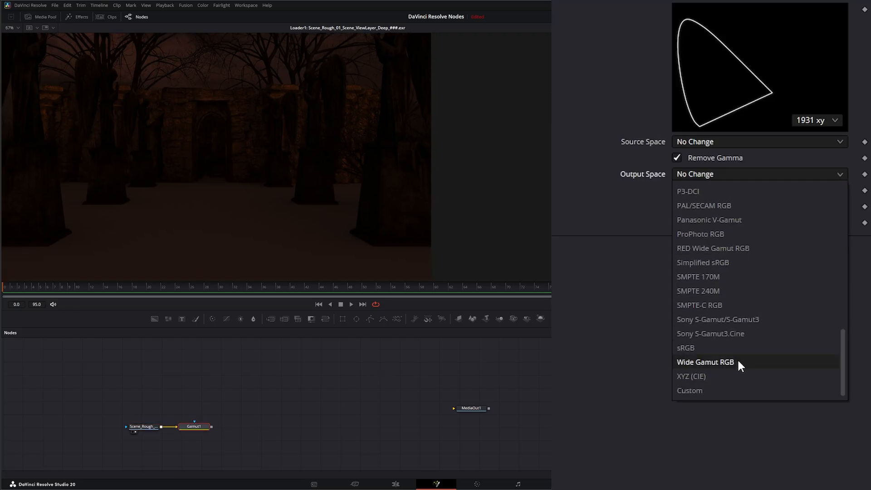
{"action": "left_click", "coordinate": [685, 348]}
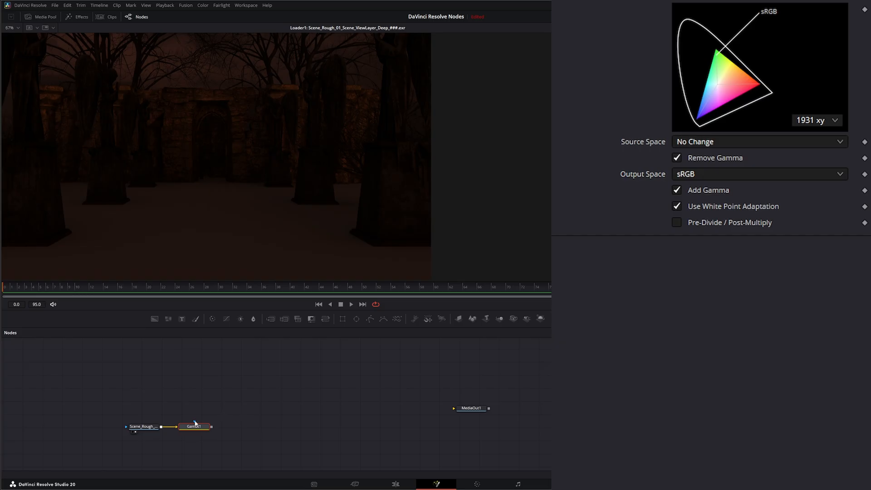
Add ImageToDeep1 after Gamut1, position it, and view its result
{"action": "left_click", "coordinate": [193, 426]}
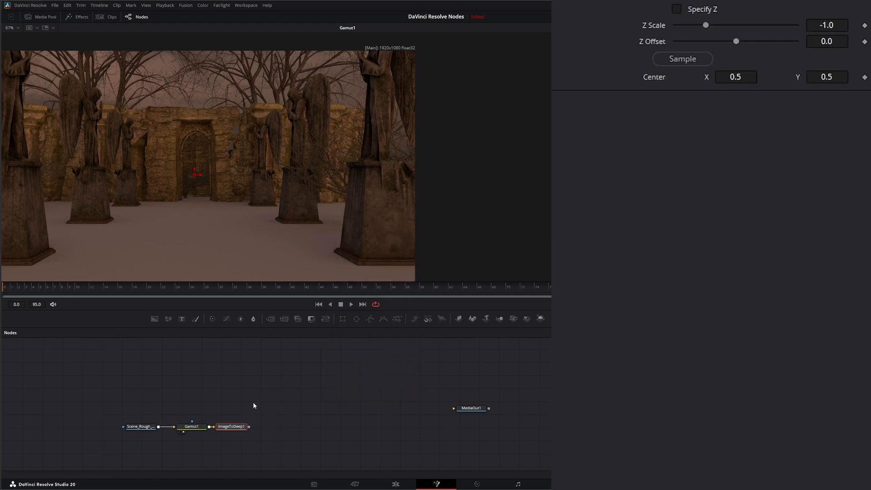
{"action": "left_click", "coordinate": [237, 427]}
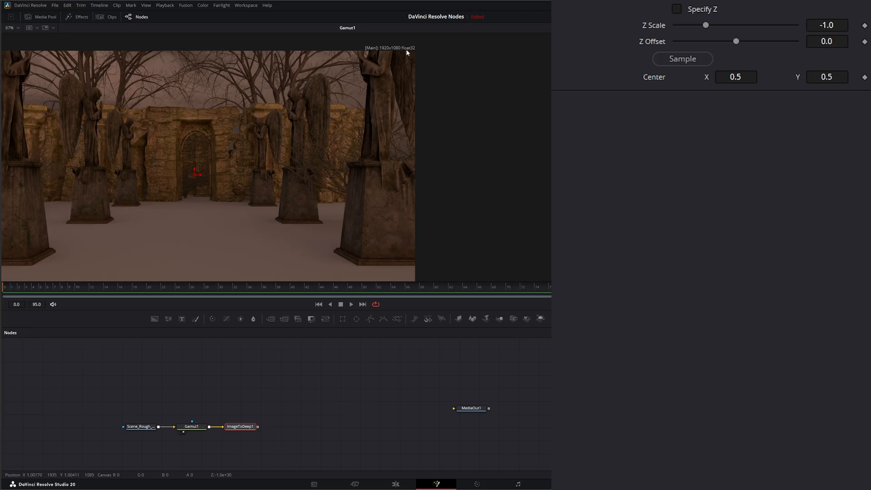
{"action": "left_click", "coordinate": [240, 426]}
{"action": "type", "text": "Deep To Points"}
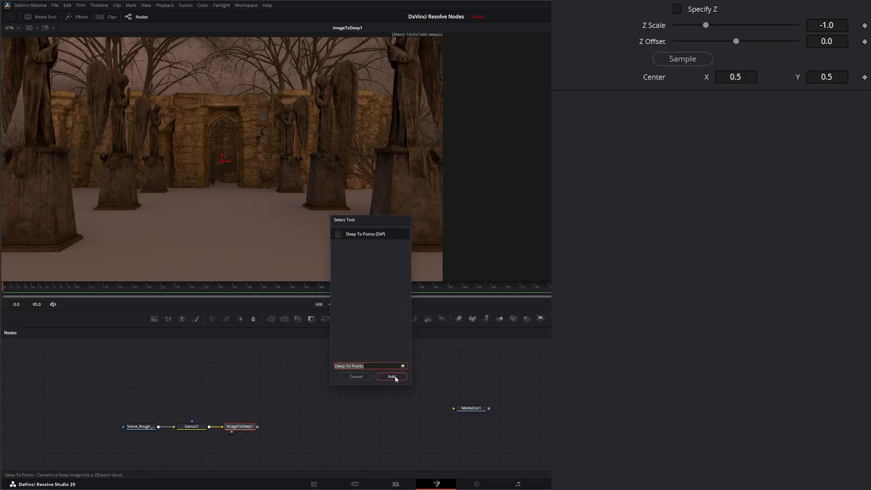
Add Deep To Points: renderable, density 1.0, point size 1.5, antialiasing off
{"action": "left_click", "coordinate": [391, 376]}
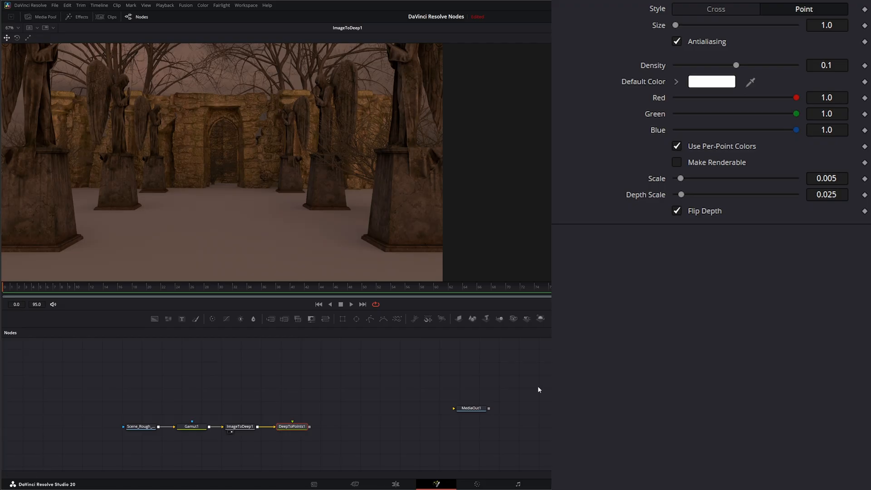
{"action": "left_click", "coordinate": [676, 162]}
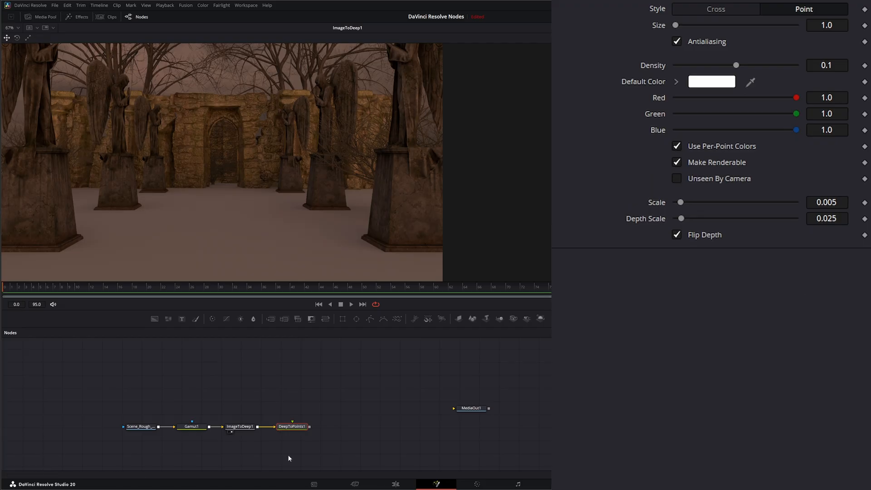
{"action": "left_click_drag", "start_coordinate": [736, 65], "coordinate": [796, 65]}
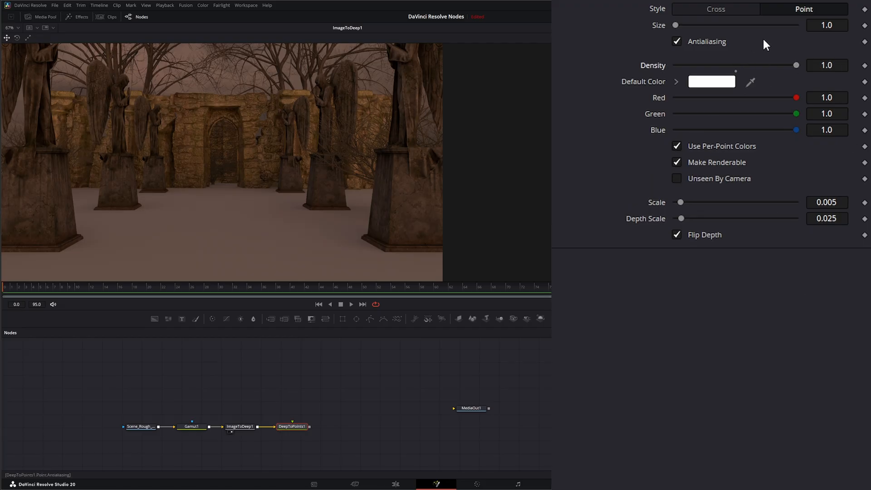
{"action": "left_click", "coordinate": [827, 25]}
{"action": "type", "text": "1.5"}
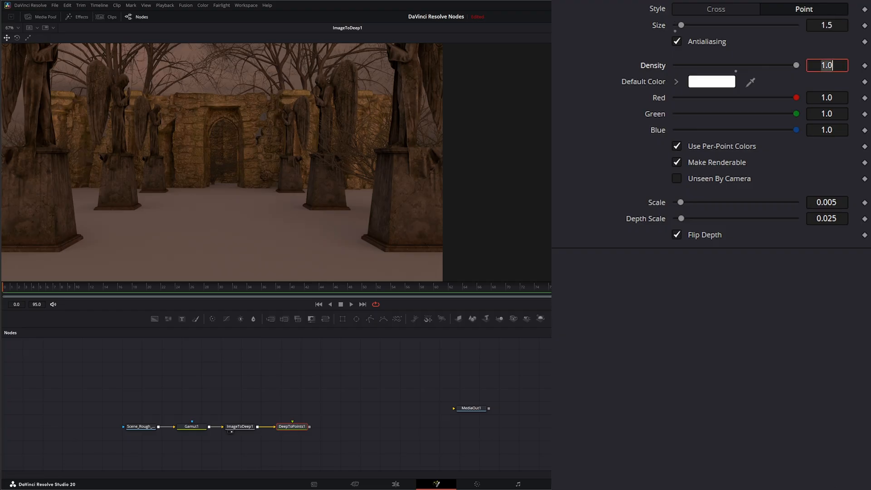
{"action": "left_click", "coordinate": [677, 41]}
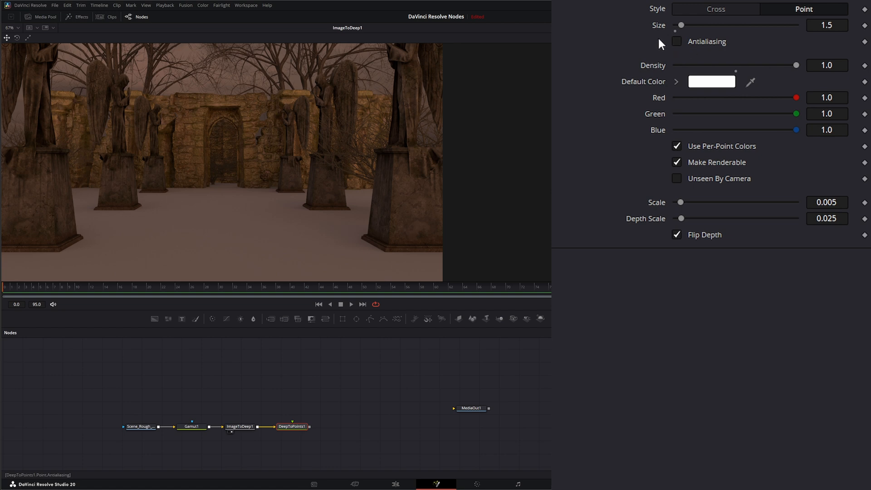
{"action": "left_click", "coordinate": [293, 427]}
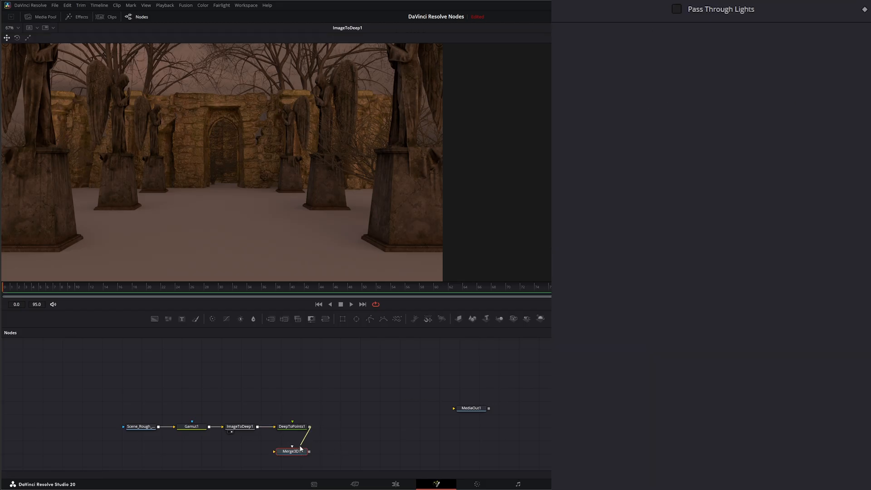
Select the new Merge3D1 node combining DeepToPoints1 and Camera3D1
{"action": "left_click", "coordinate": [295, 451]}
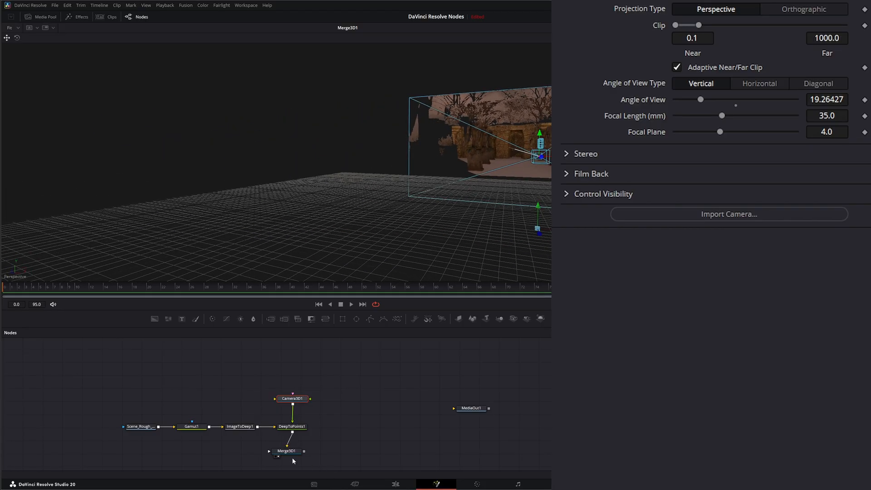
Add Renderer3D1 after Merge3D1 and set Hardware Renderer after comparing Software Renderer
{"action": "left_click", "coordinate": [292, 451]}
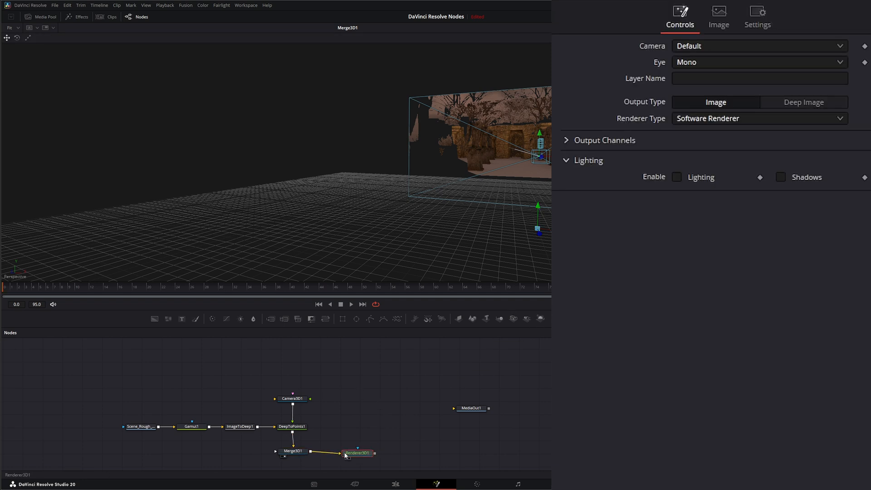
{"action": "left_click", "coordinate": [358, 452]}
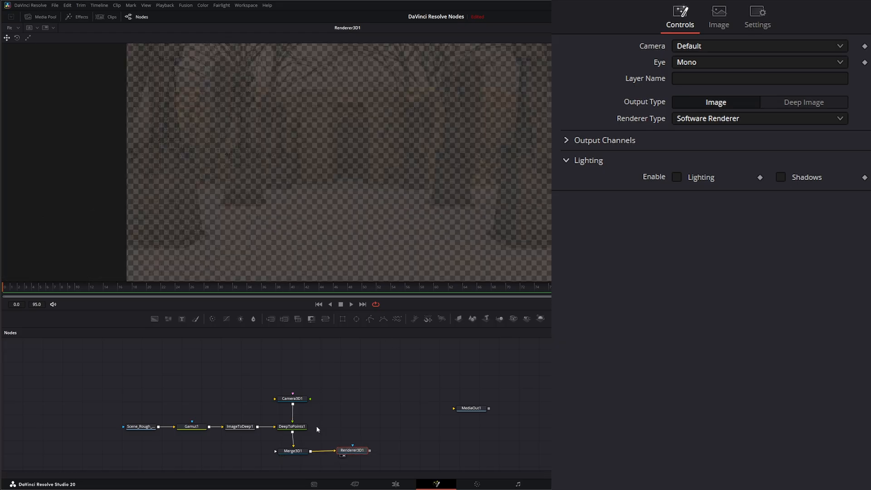
{"action": "mouse_move", "coordinate": [352, 450]}
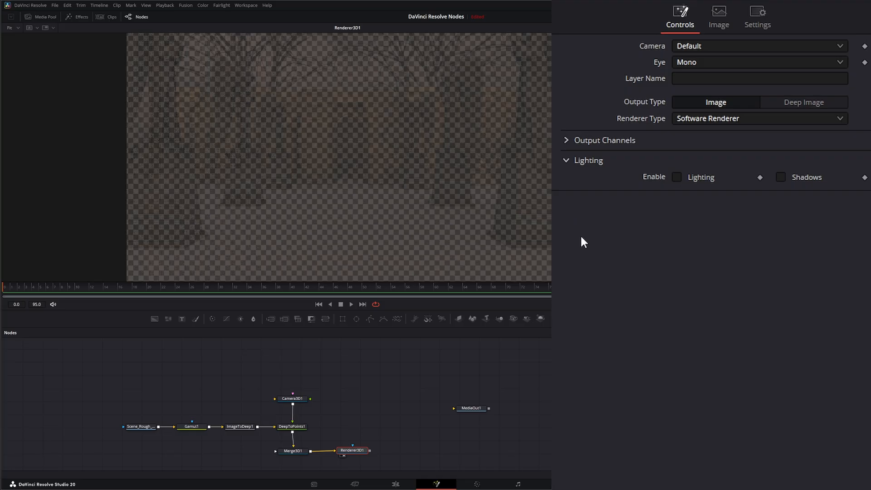
{"action": "left_click", "coordinate": [759, 118]}
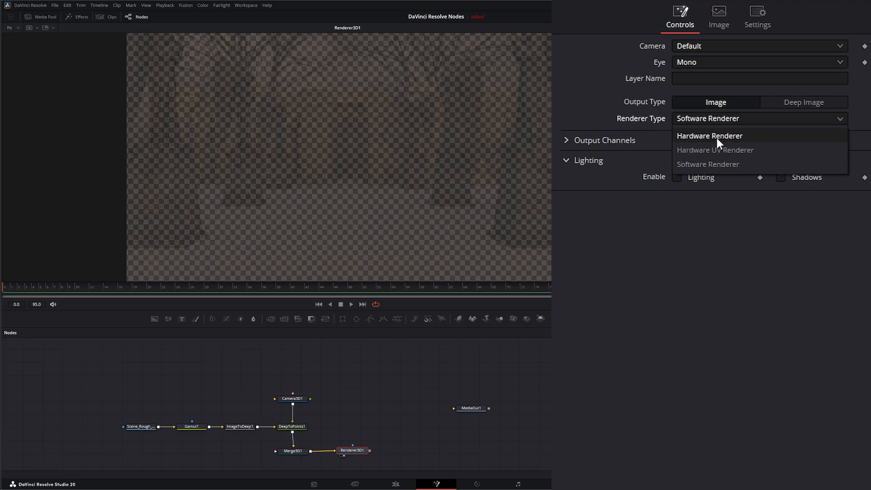
{"action": "left_click", "coordinate": [710, 136]}
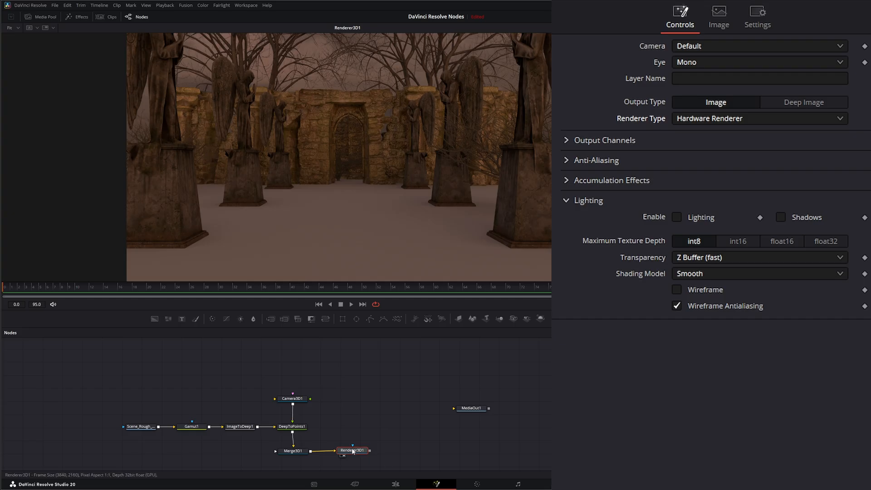
{"action": "left_click", "coordinate": [758, 118]}
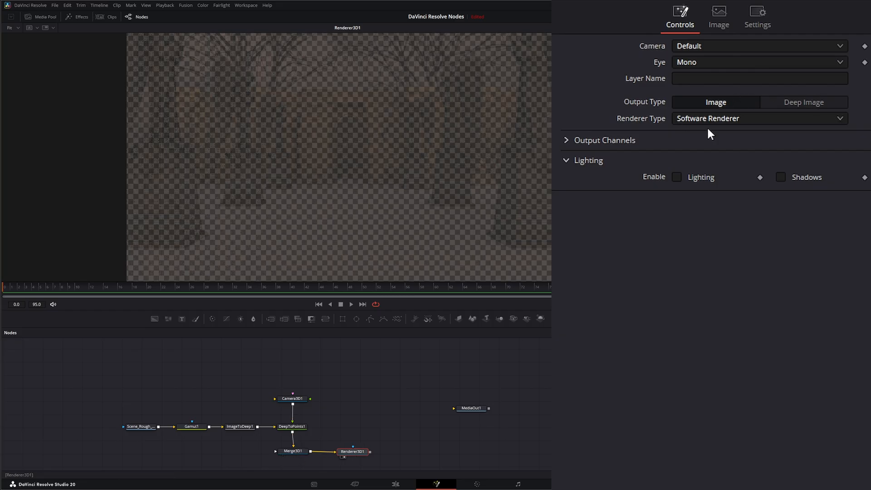
{"action": "left_click", "coordinate": [760, 118]}
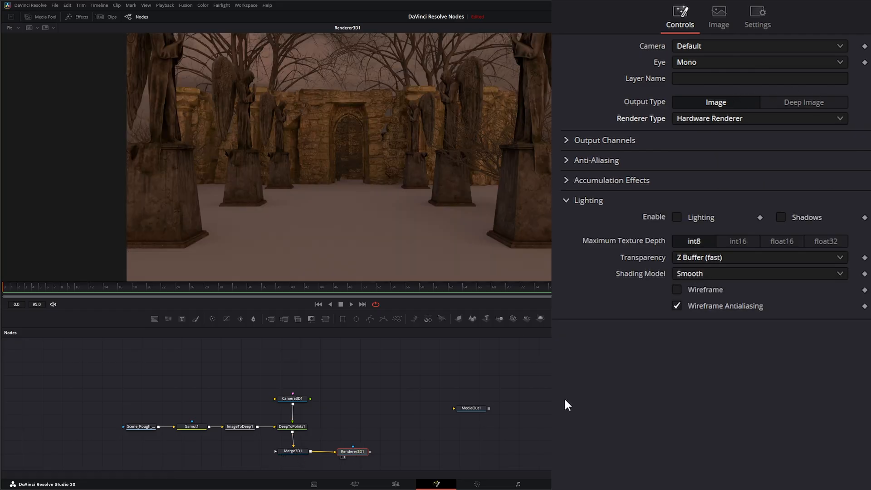
{"action": "mouse_move", "coordinate": [434, 207]}
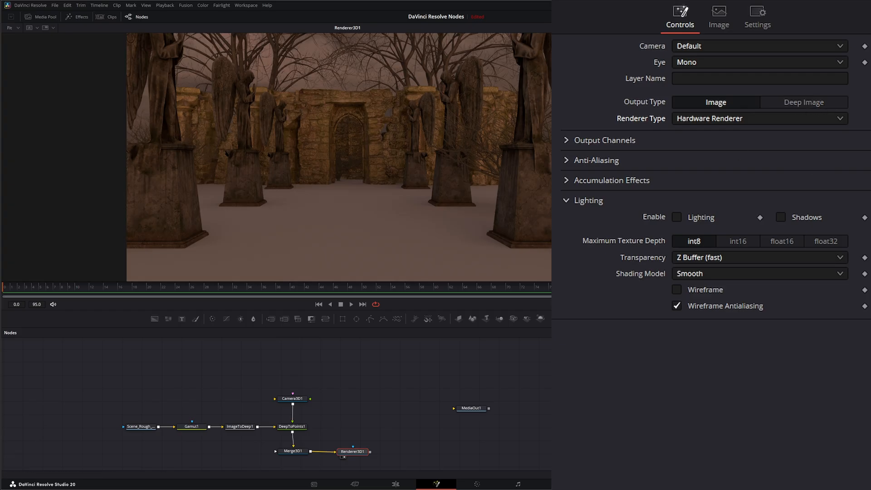
{"action": "left_click_drag", "start_coordinate": [368, 451], "coordinate": [493, 449]}
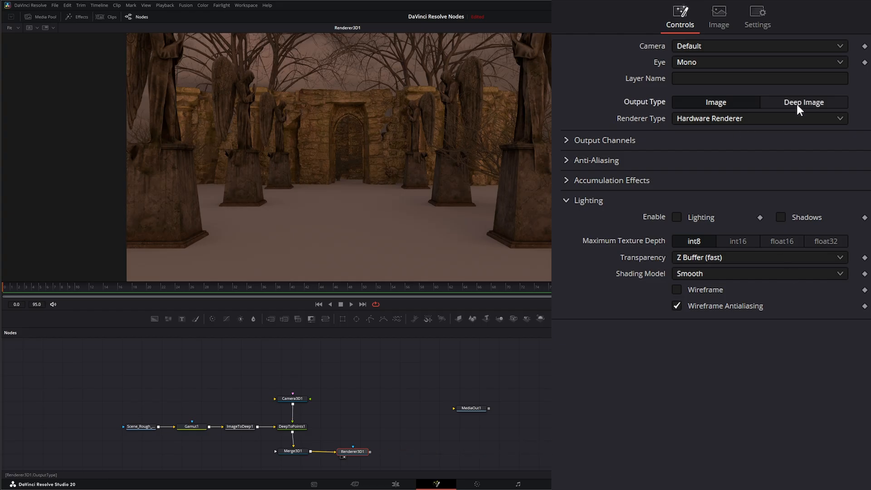
Try Deep Image output on Renderer3D1, revert to Image, and select ImageToDeep1
{"action": "left_click", "coordinate": [804, 101]}
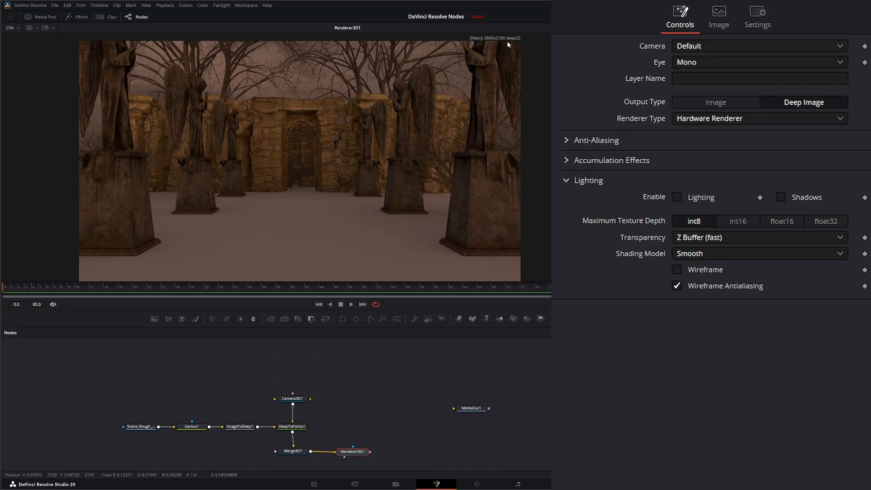
{"action": "left_click", "coordinate": [716, 102]}
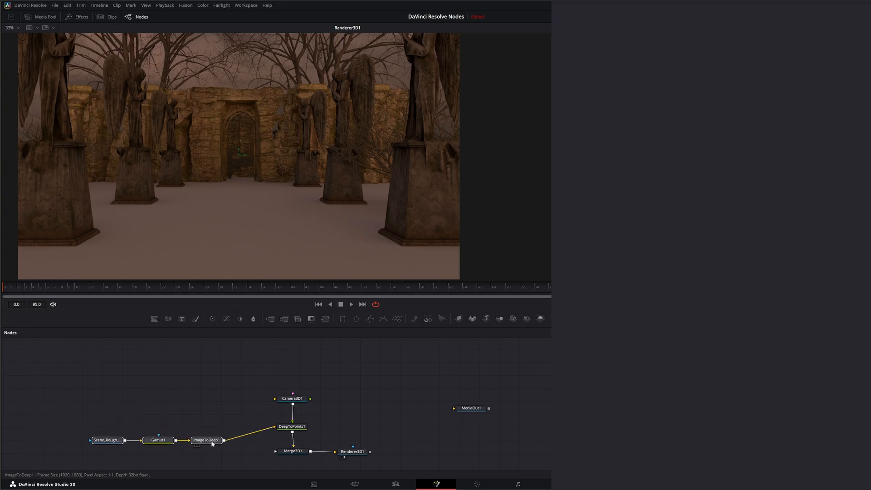
{"action": "left_click", "coordinate": [158, 440]}
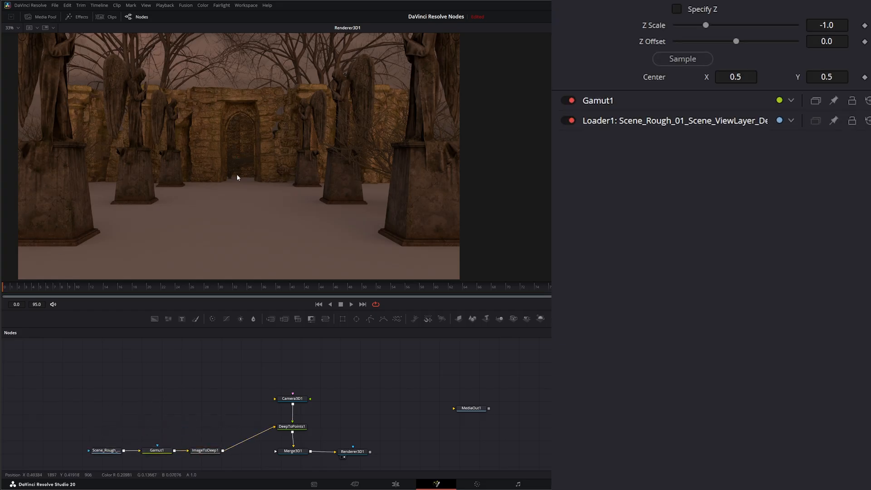
{"action": "mouse_move", "coordinate": [311, 217]}
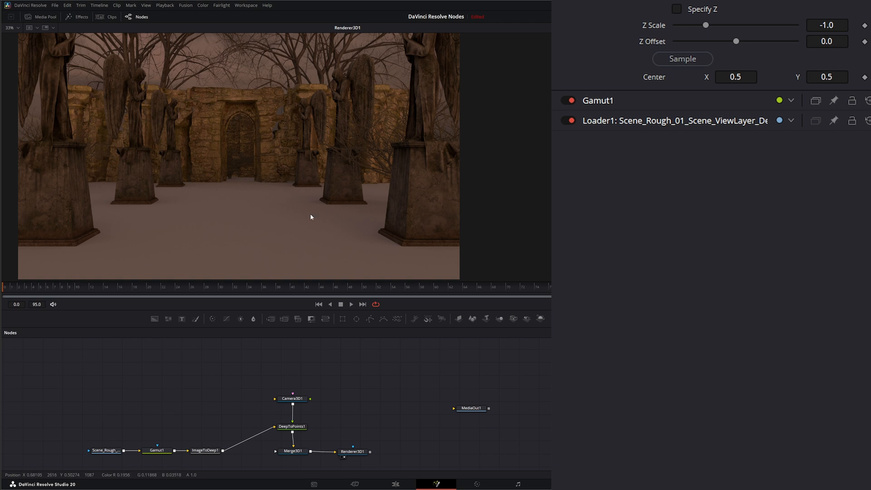
{"action": "mouse_move", "coordinate": [319, 181]}
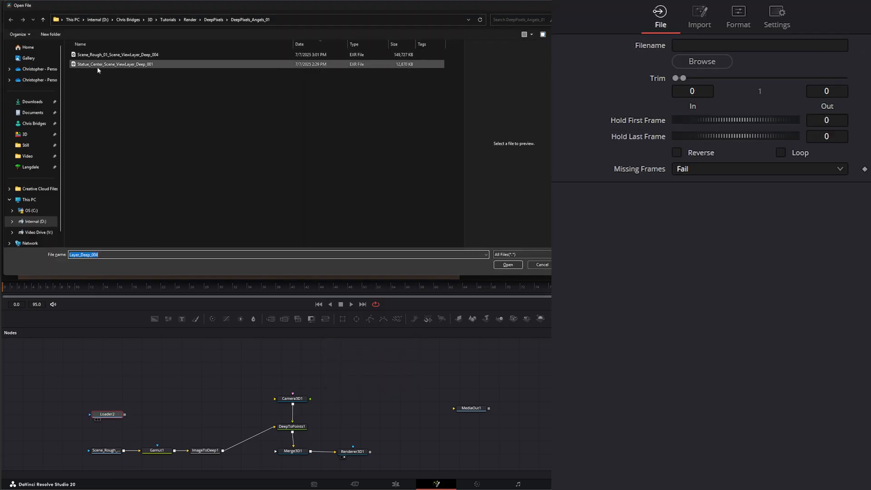
Load the Statue_Center deep EXR into a new Loader with its own Gamut and ImageToDeep nodes
{"action": "left_click", "coordinate": [507, 265]}
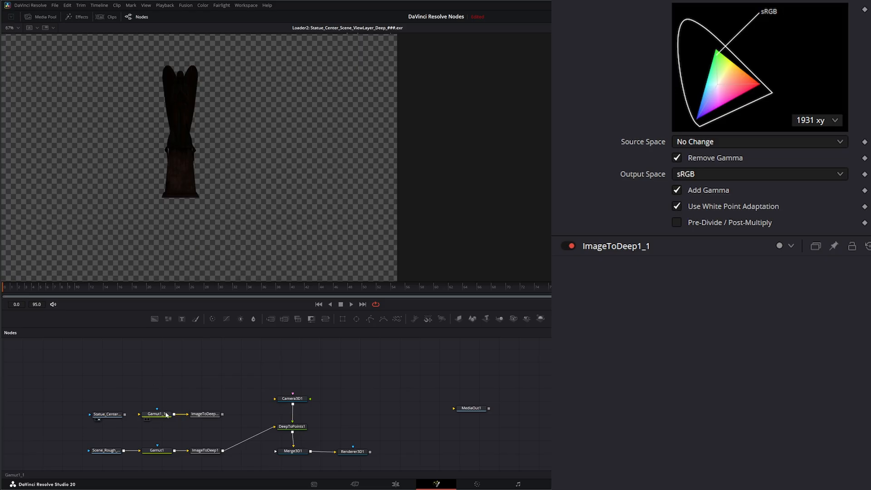
{"action": "left_click", "coordinate": [106, 415]}
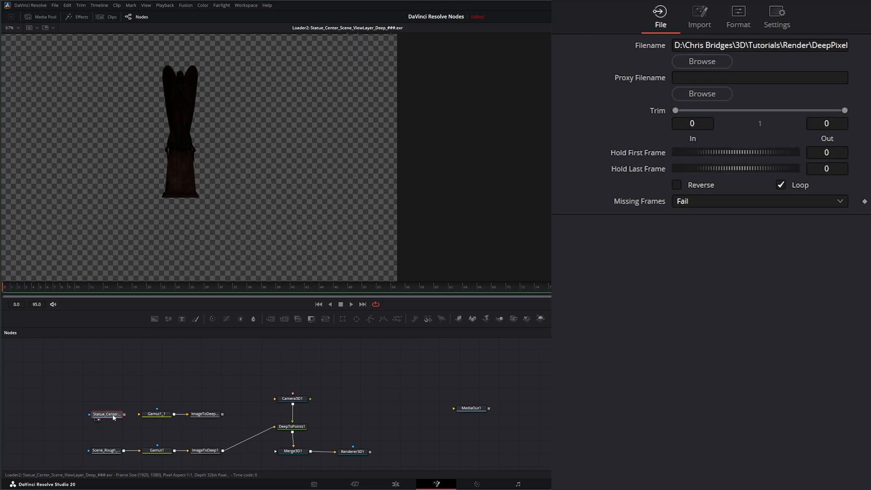
{"action": "left_click", "coordinate": [739, 14]}
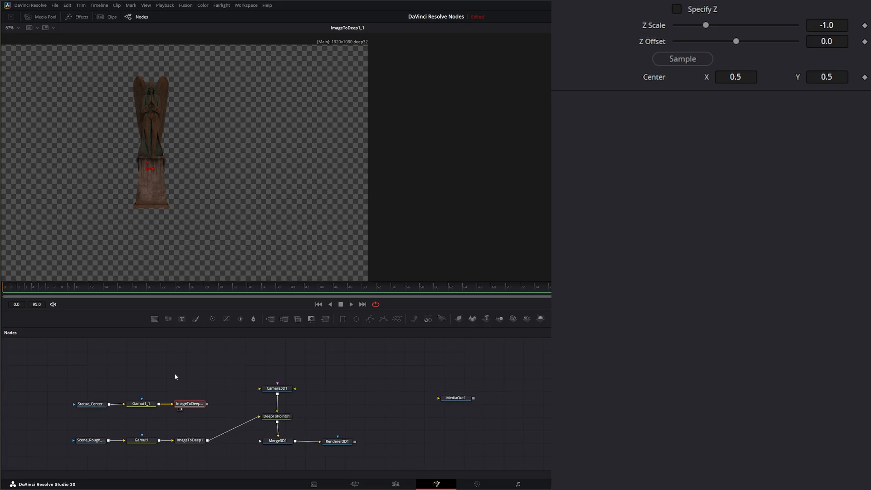
Insert a dMerge between ImageToDeep1 and DeepToPoints1, feeding ImageToDeep1_1 into it
{"action": "type", "text": "dm"}
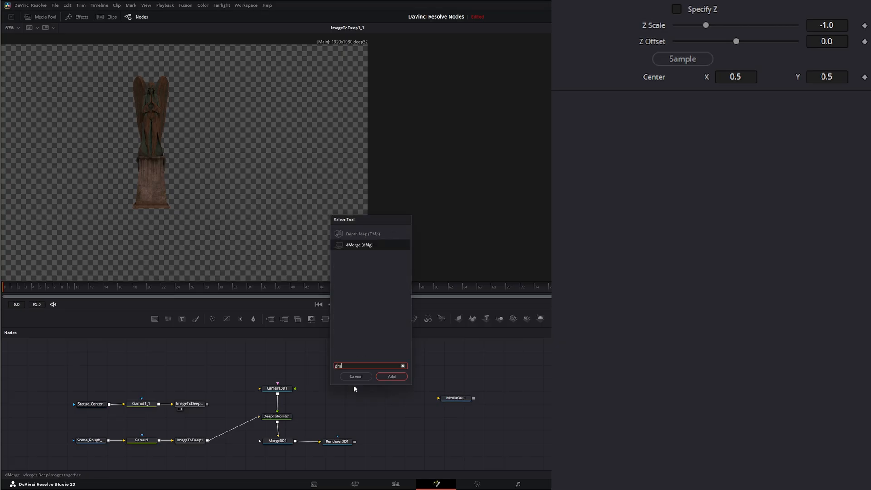
{"action": "left_click", "coordinate": [391, 376]}
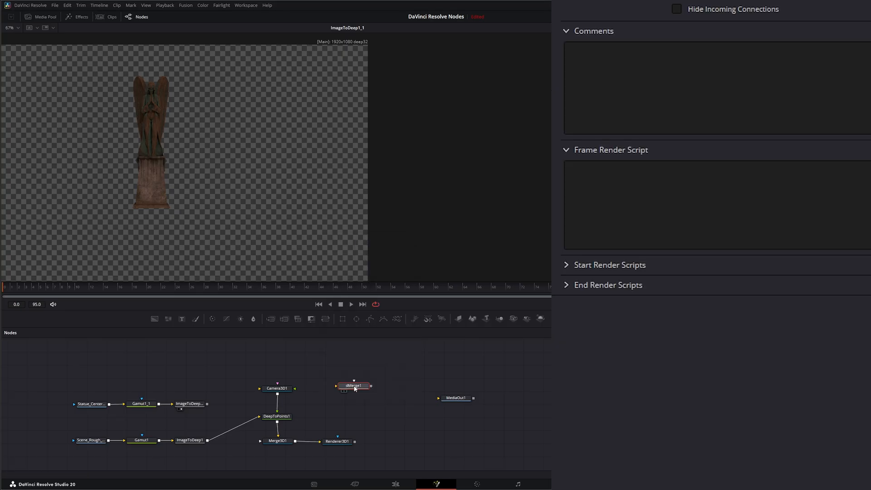
{"action": "left_click_drag", "start_coordinate": [354, 386], "coordinate": [235, 412]}
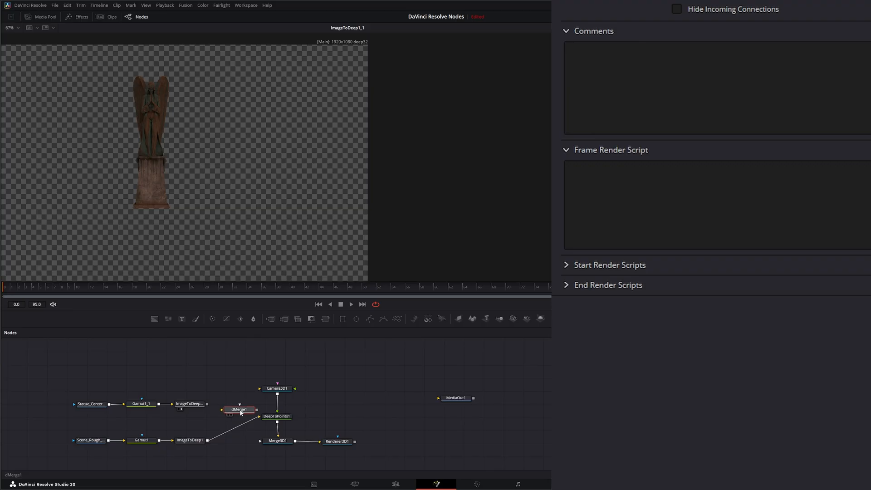
{"action": "left_click_drag", "start_coordinate": [240, 409], "coordinate": [235, 414]}
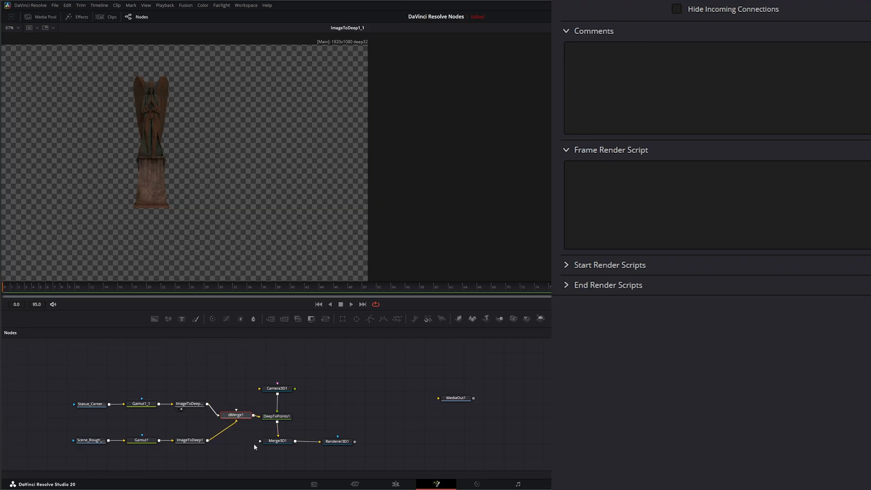
{"action": "left_click", "coordinate": [278, 441]}
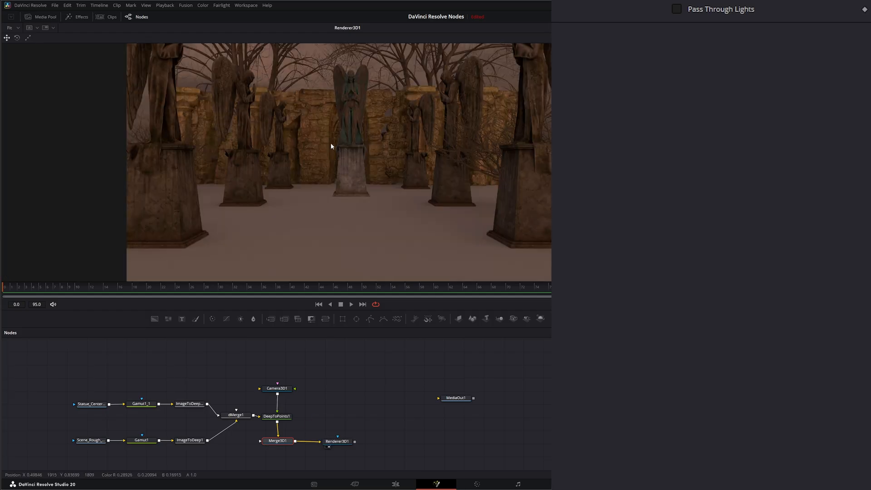
{"action": "mouse_move", "coordinate": [215, 420]}
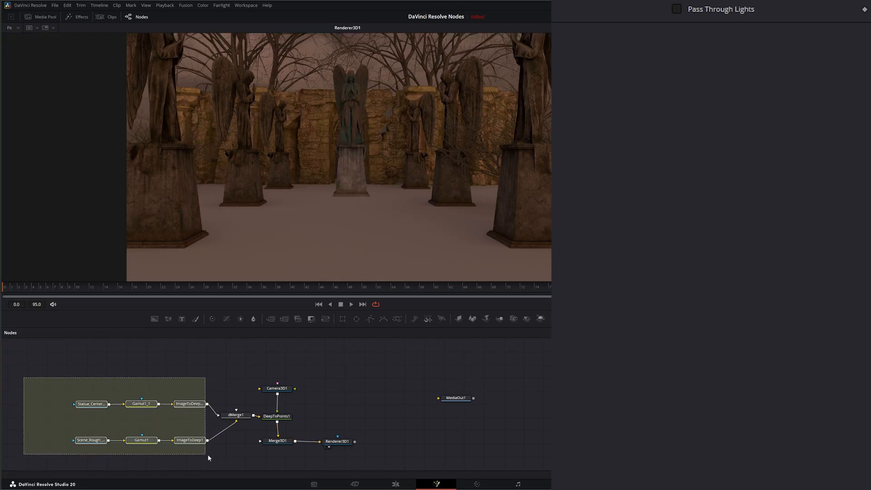
Shift the Loader, Gamut and ImageToDeep chains left in the node graph and select dMerge1
{"action": "left_click", "coordinate": [183, 413]}
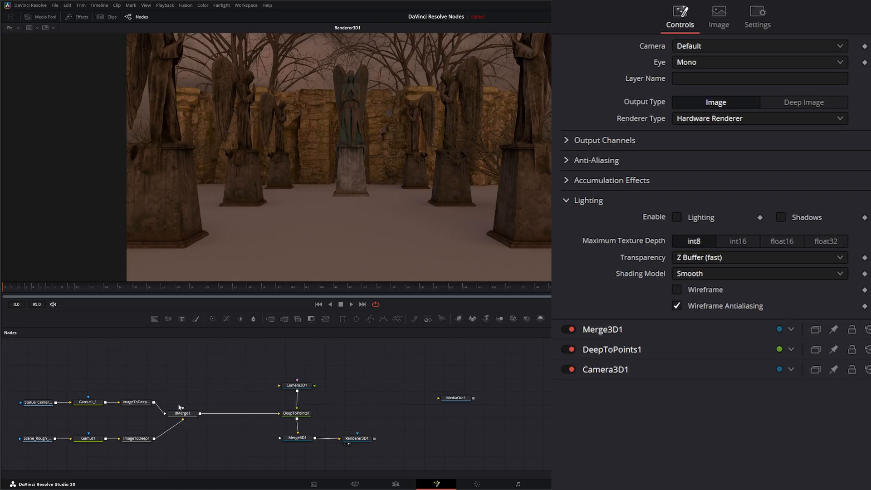
{"action": "left_click", "coordinate": [182, 413]}
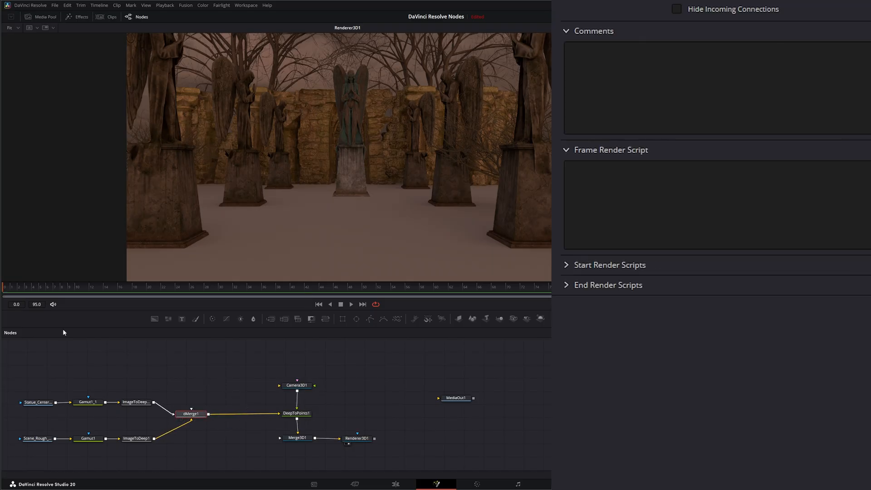
{"action": "mouse_move", "coordinate": [430, 156]}
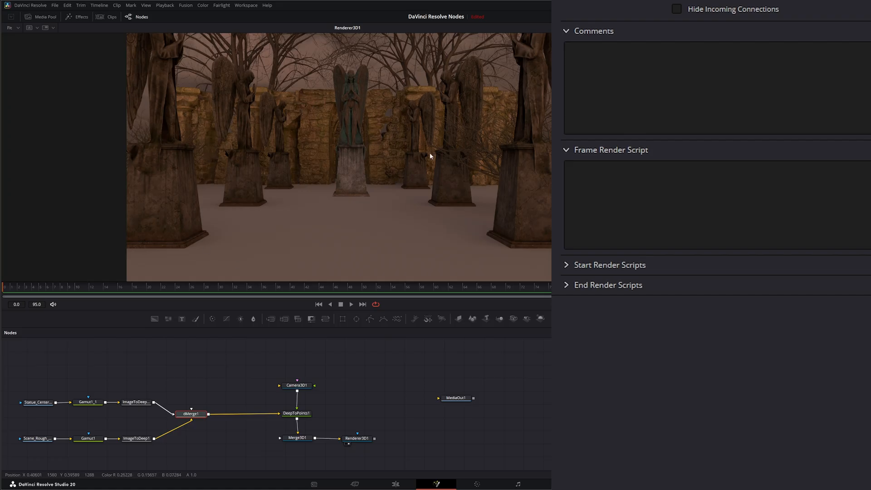
{"action": "mouse_move", "coordinate": [339, 158]}
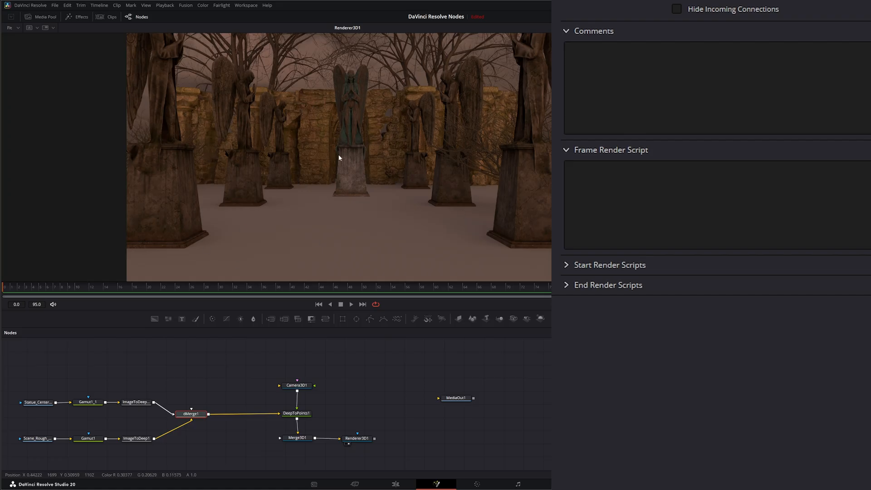
{"action": "left_click", "coordinate": [191, 413]}
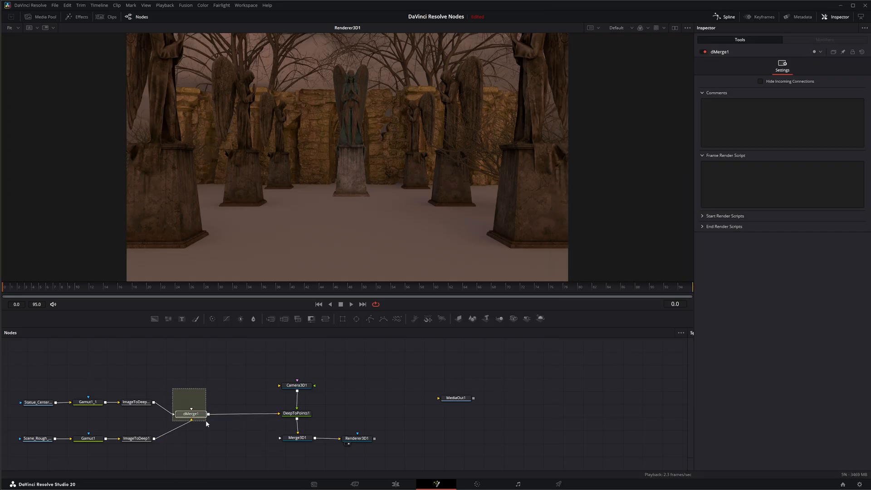